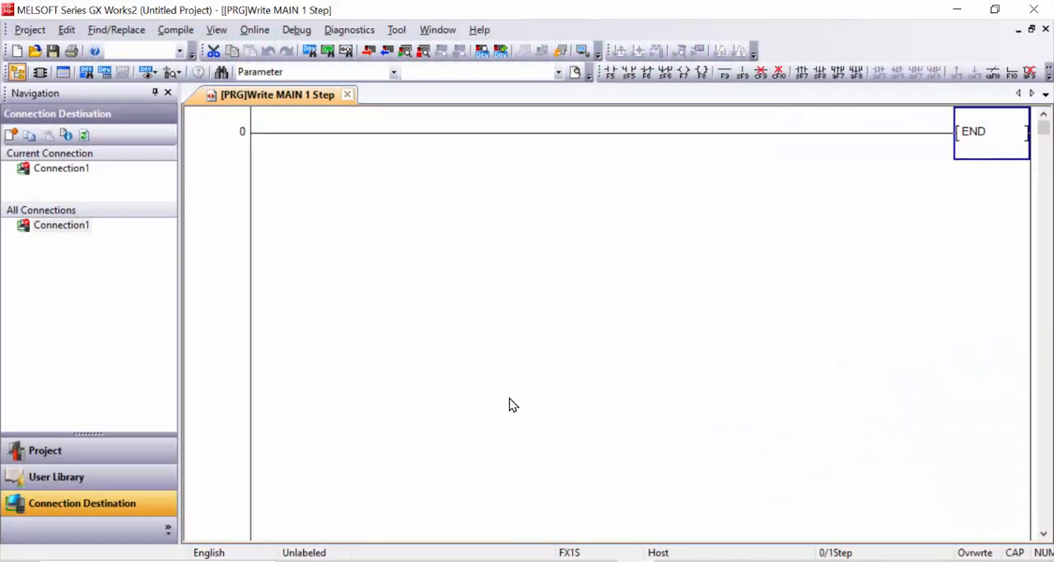
pyautogui.moveTo(629, 371)
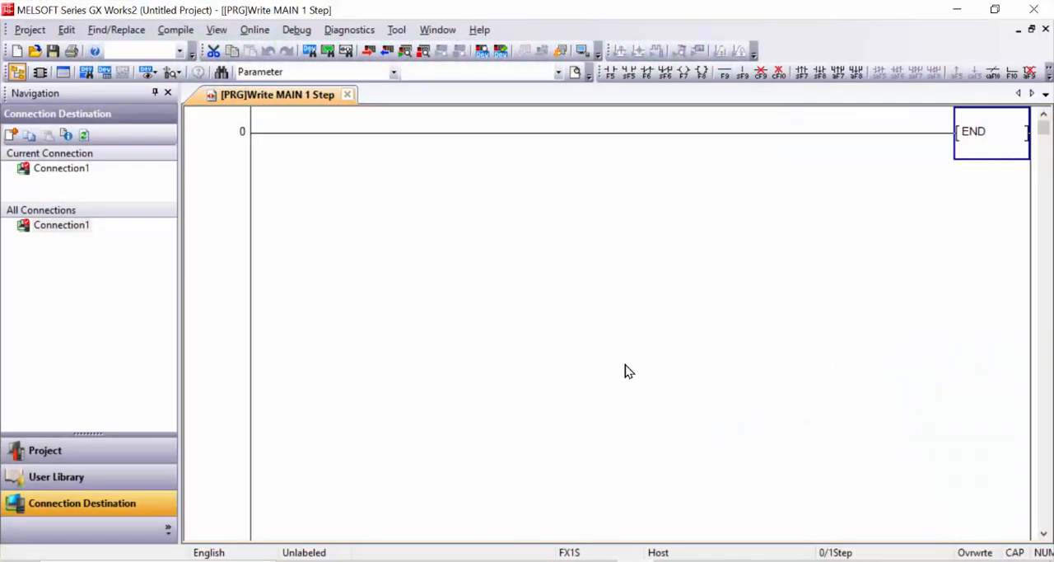
# - Place an open M8000 contact at the start of the empty first rung
pyautogui.click(280, 132)
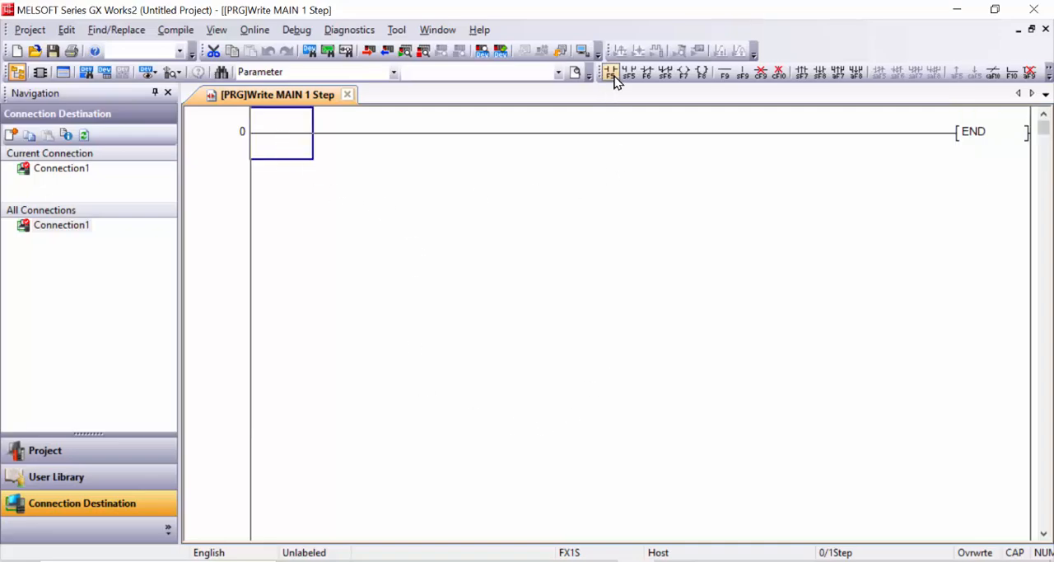
pyautogui.click(611, 72)
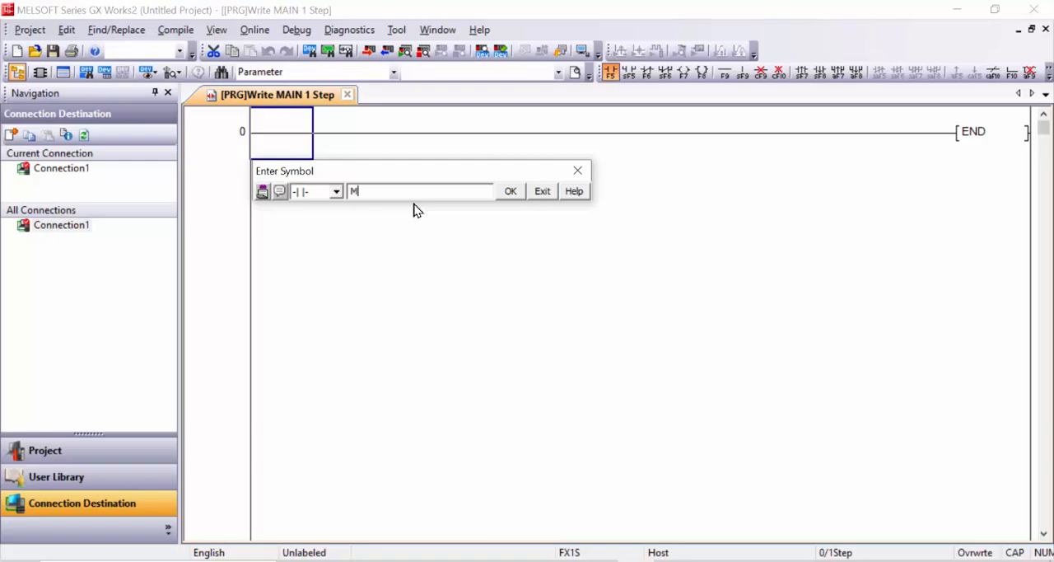
pyautogui.write('800')
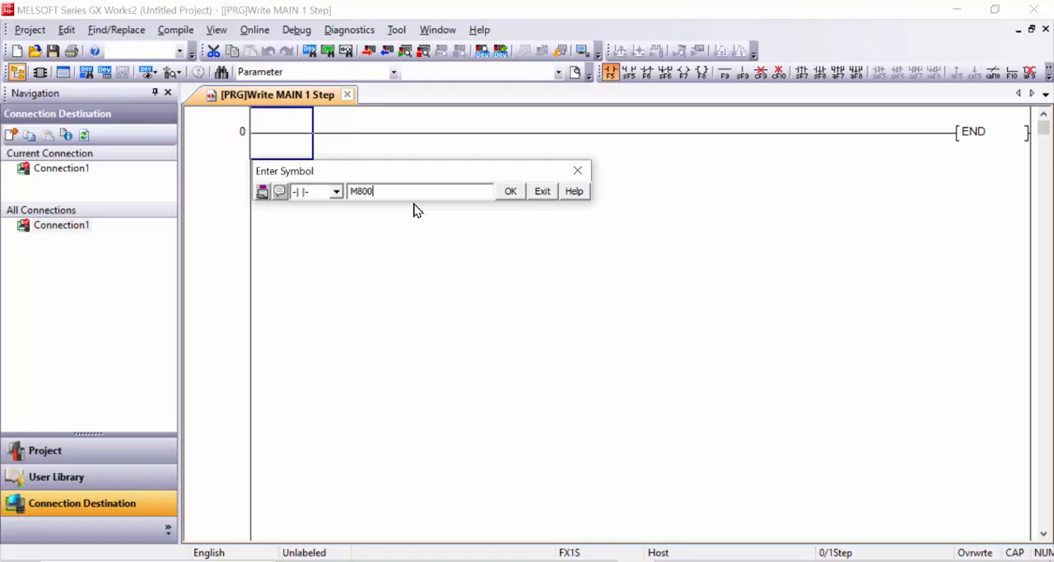
pyautogui.click(511, 189)
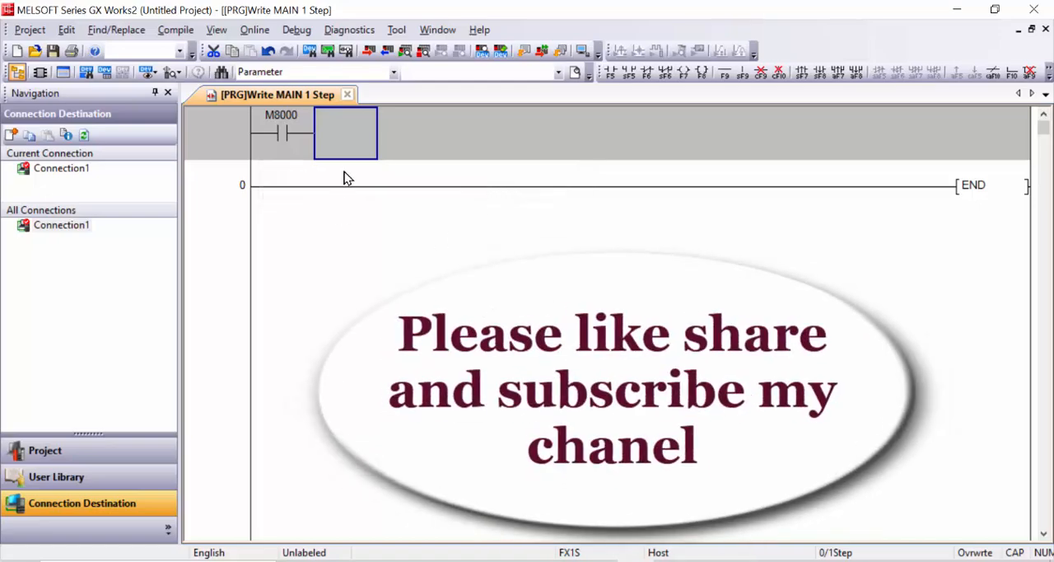
pyautogui.moveTo(278, 129)
pyautogui.write('C')
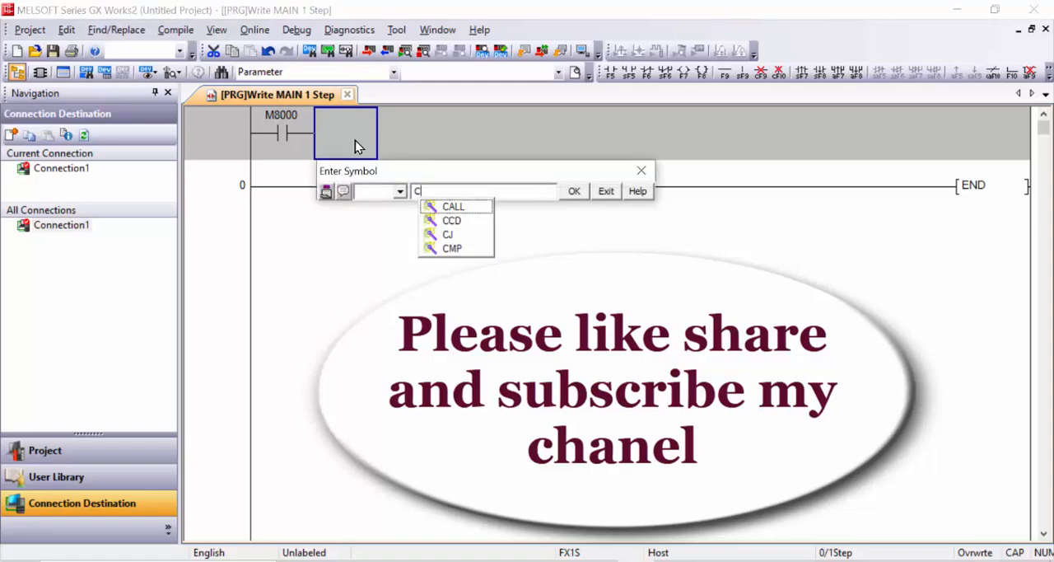
# - Add the OUT C251 counter with set value K9999 to complete the rung
pyautogui.write('251')
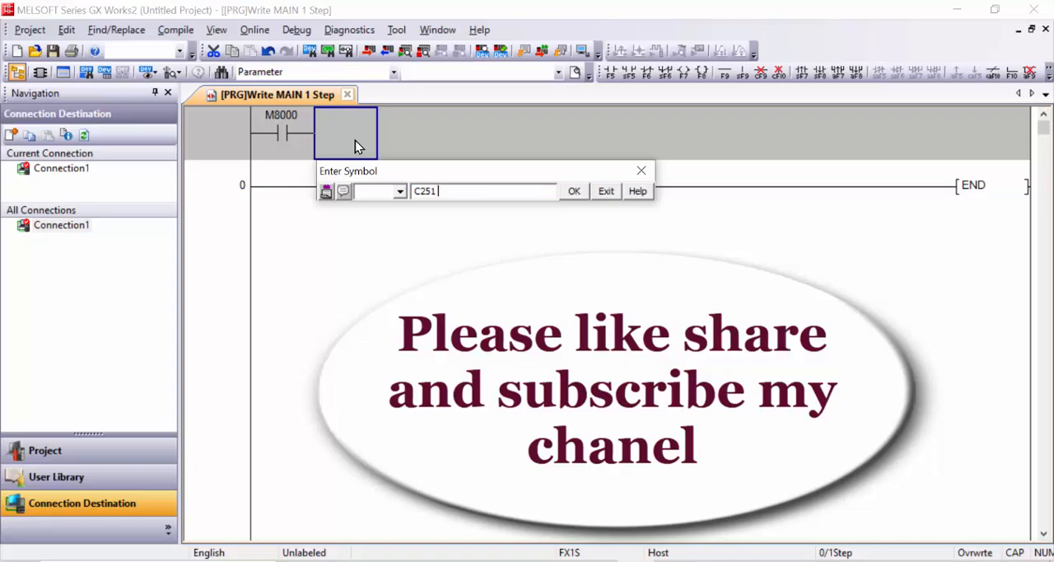
pyautogui.write('K')
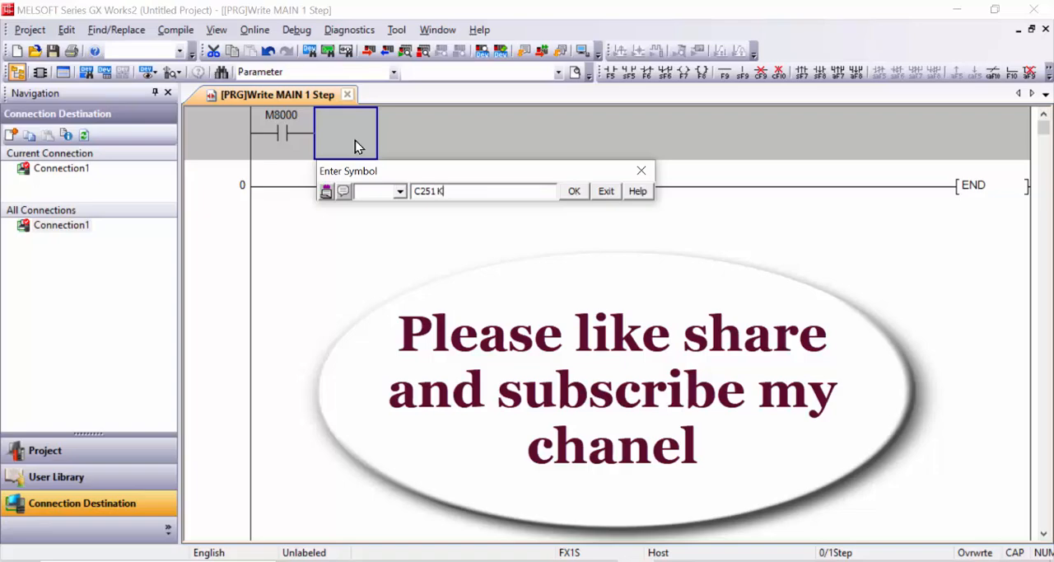
pyautogui.write('9999')
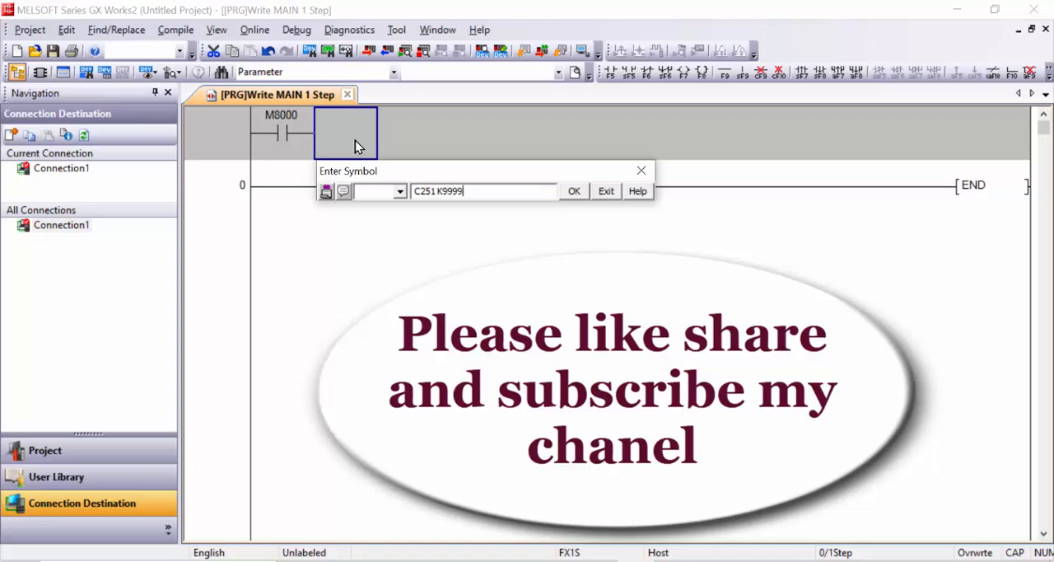
pyautogui.moveTo(573, 172)
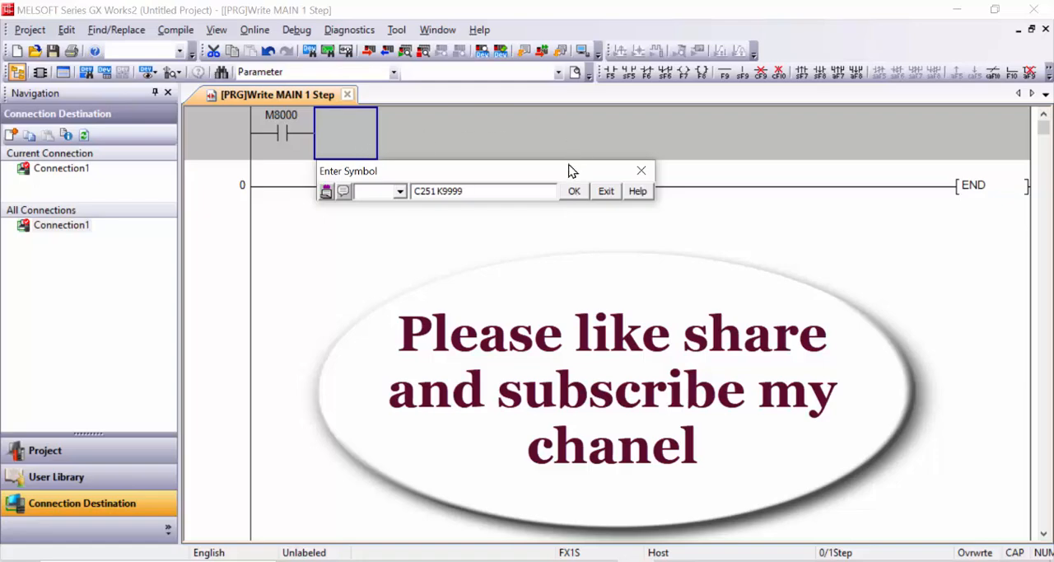
pyautogui.click(573, 189)
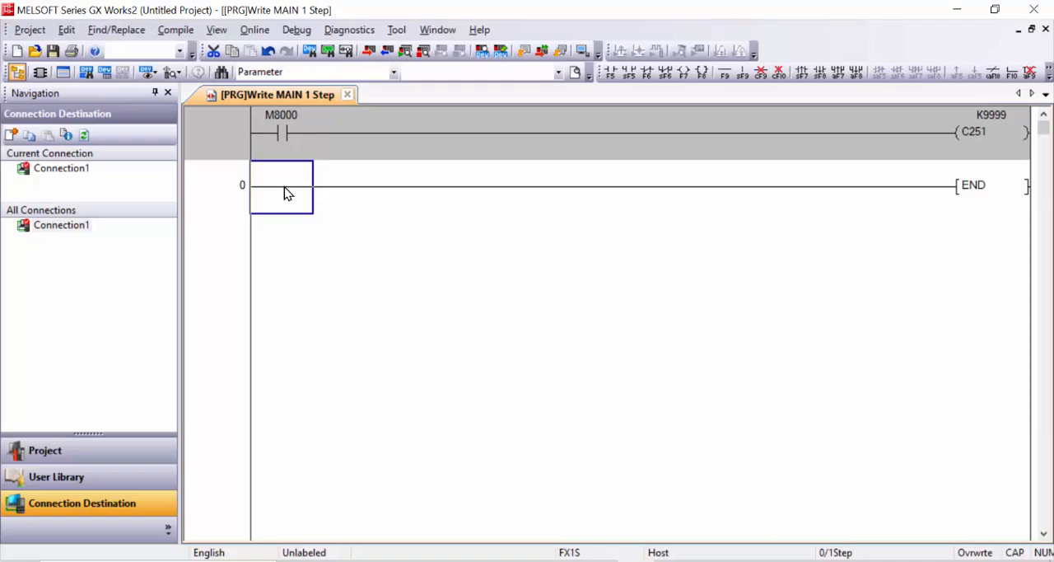
pyautogui.moveTo(352, 257)
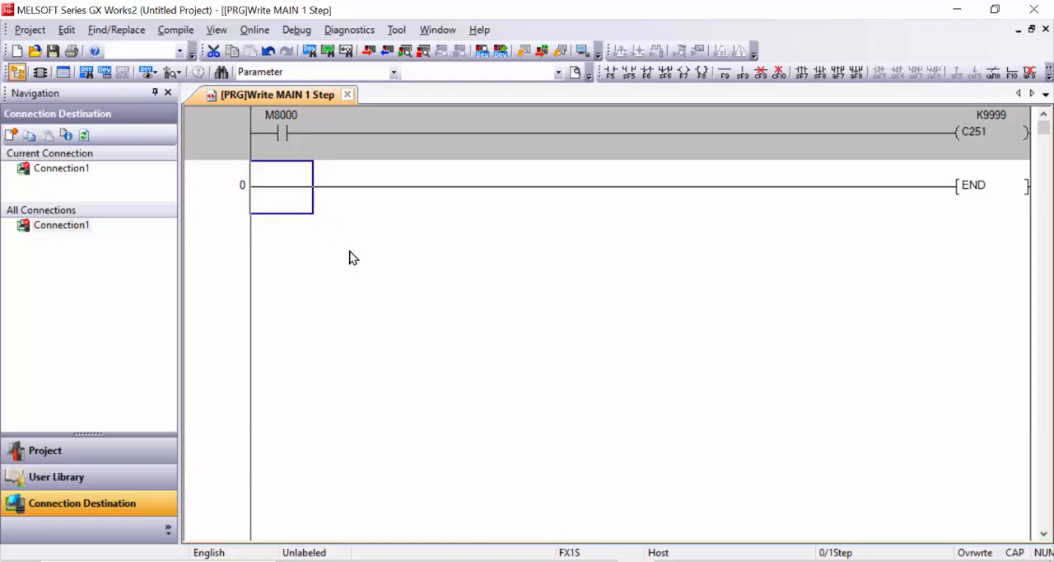
pyautogui.moveTo(379, 287)
pyautogui.write('M800')
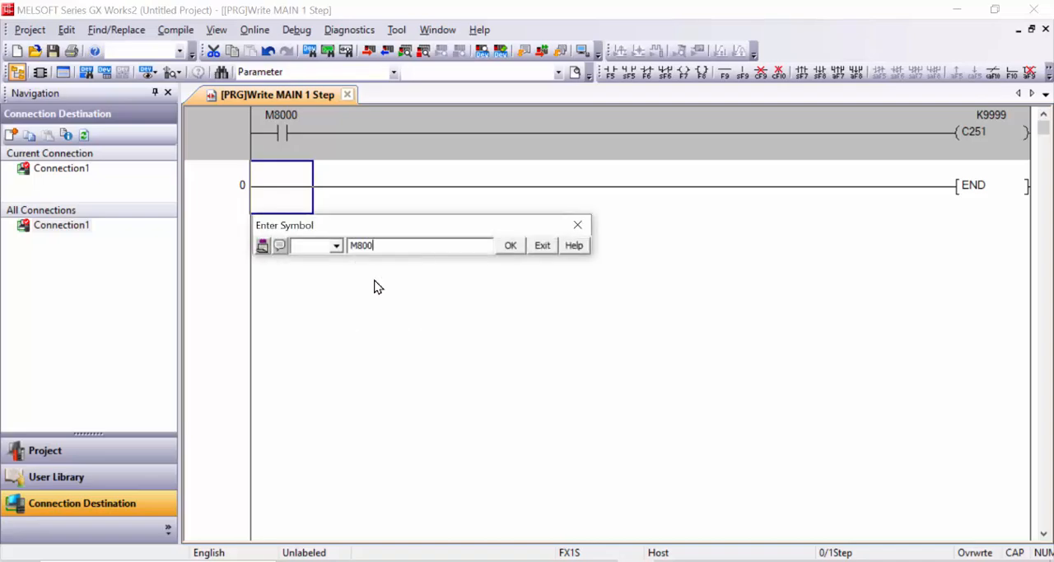
# - Begin the second rung with an M8000 contact and start entering DMOV with D10
pyautogui.click(511, 244)
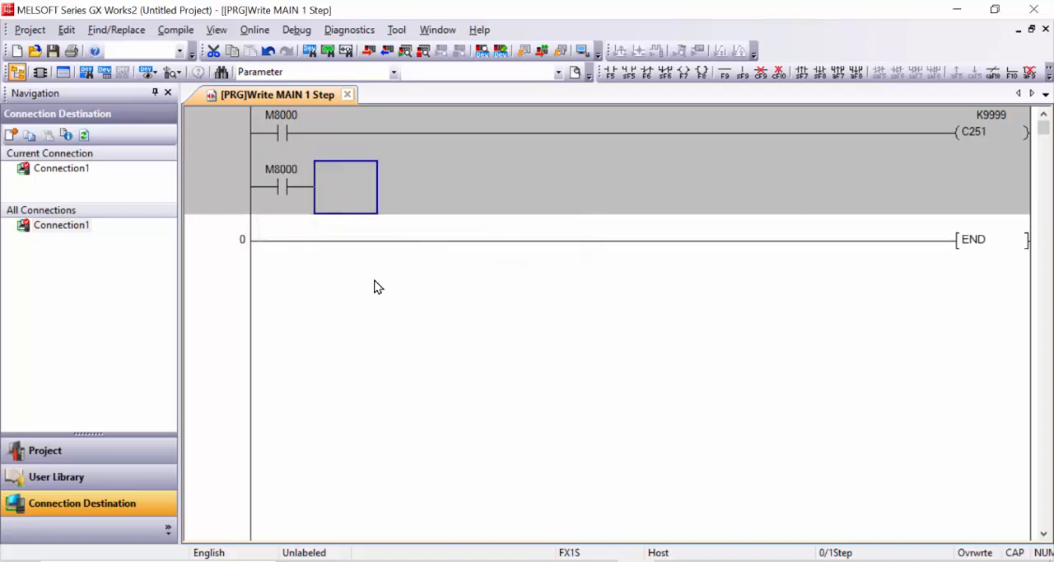
pyautogui.moveTo(528, 206)
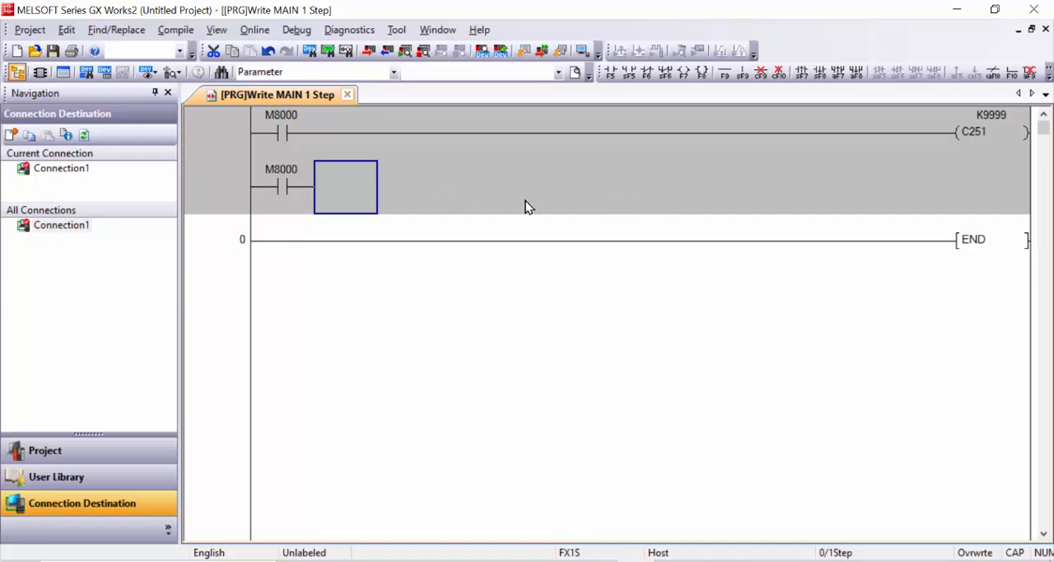
pyautogui.moveTo(344, 194)
pyautogui.write('DM')
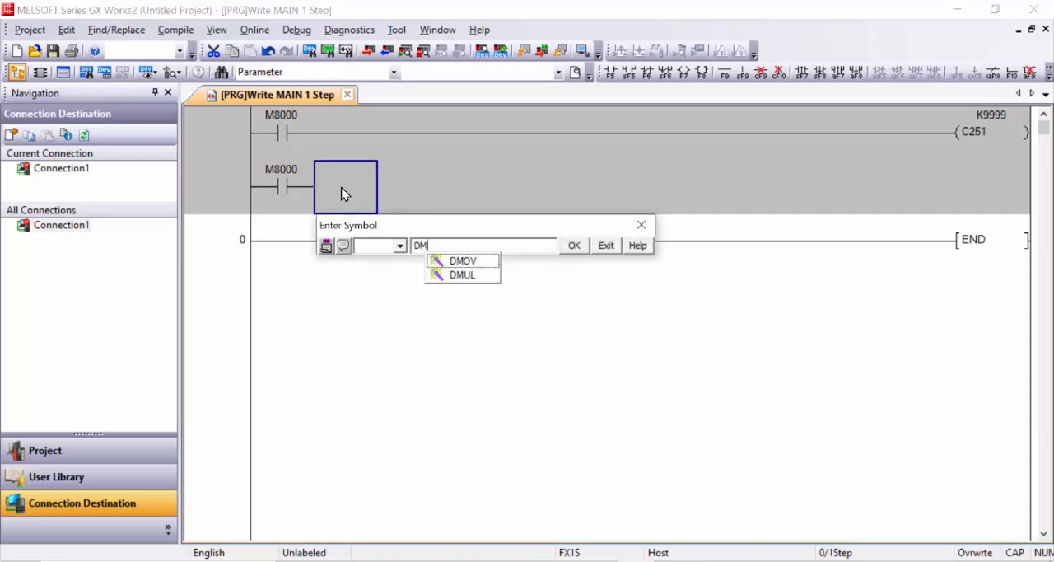
pyautogui.write('OV')
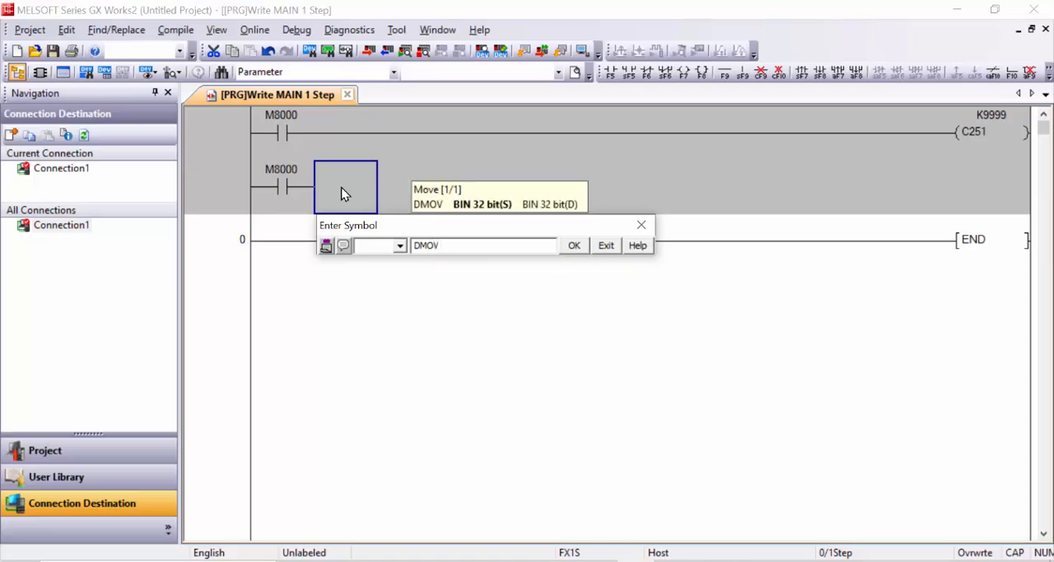
pyautogui.write('D')
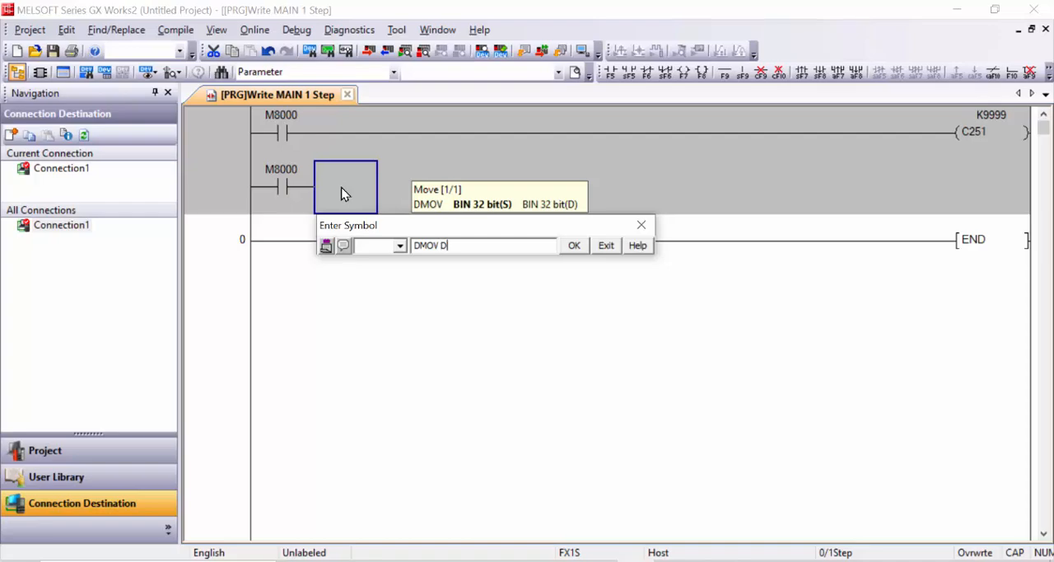
pyautogui.write('1')
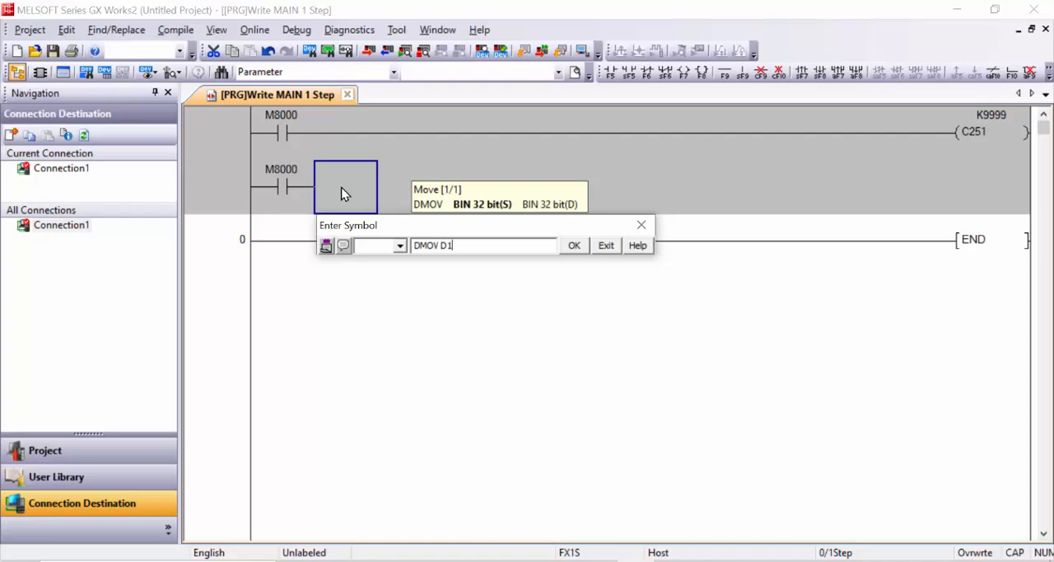
pyautogui.write('0')
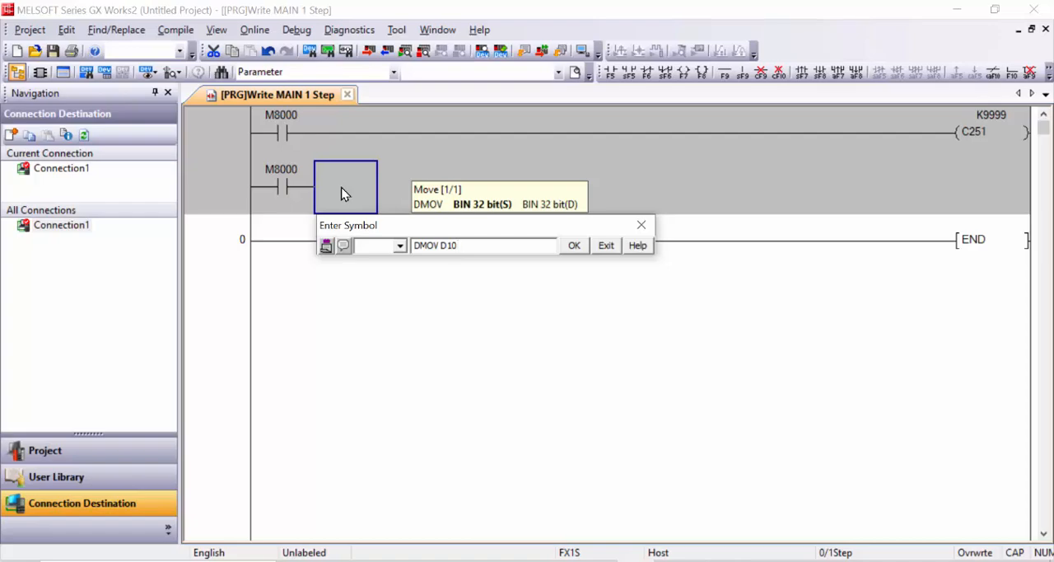
# - Check the DMOV instruction's usage in Instruction Help and close it
pyautogui.click(638, 244)
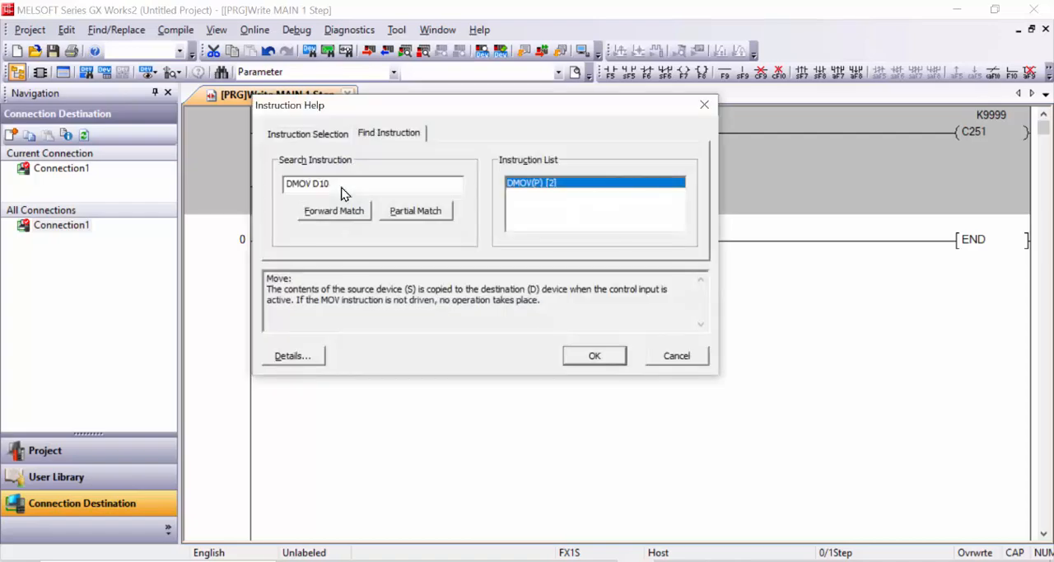
pyautogui.click(291, 356)
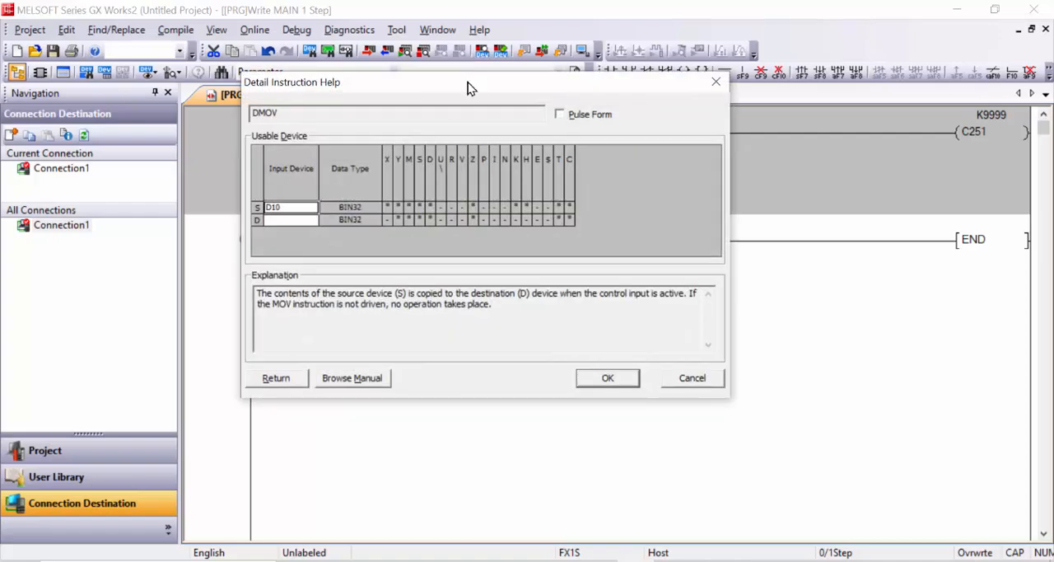
pyautogui.click(276, 377)
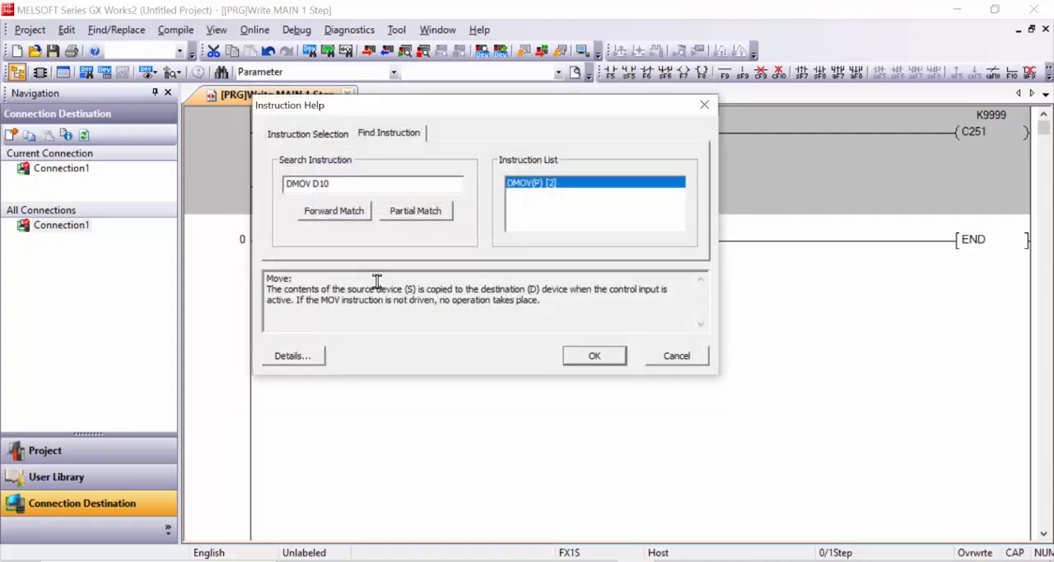
pyautogui.click(593, 356)
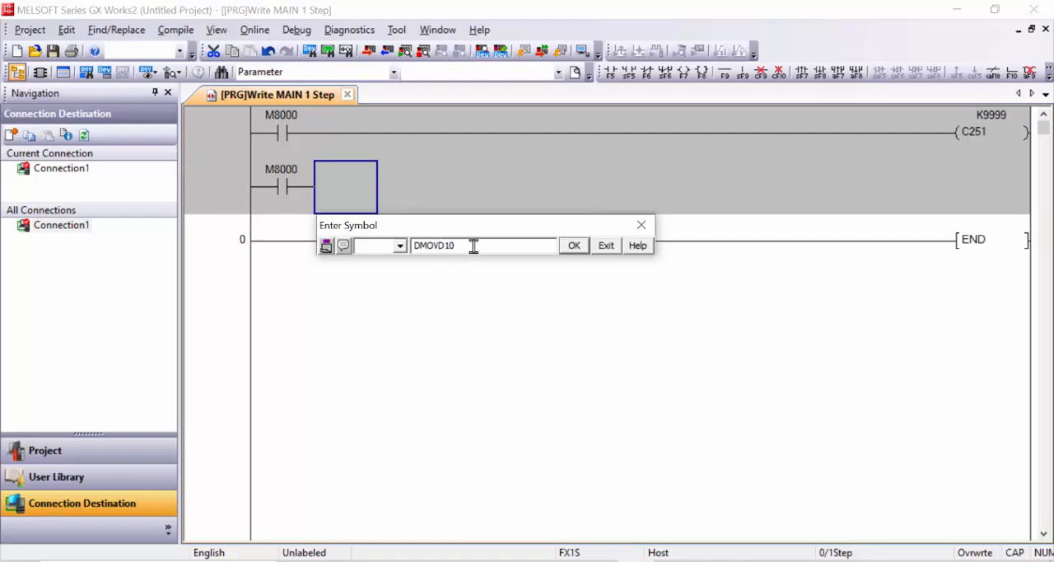
# - Correct the operands and confirm DMOV C251 D10 on the rung
pyautogui.press('Backspace')
pyautogui.write(' C2')
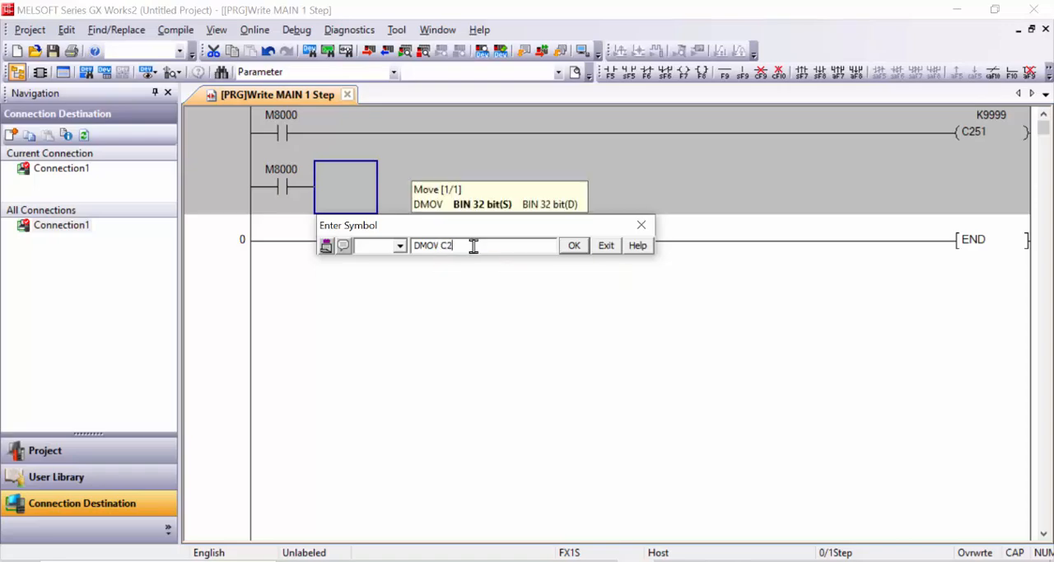
pyautogui.write('51')
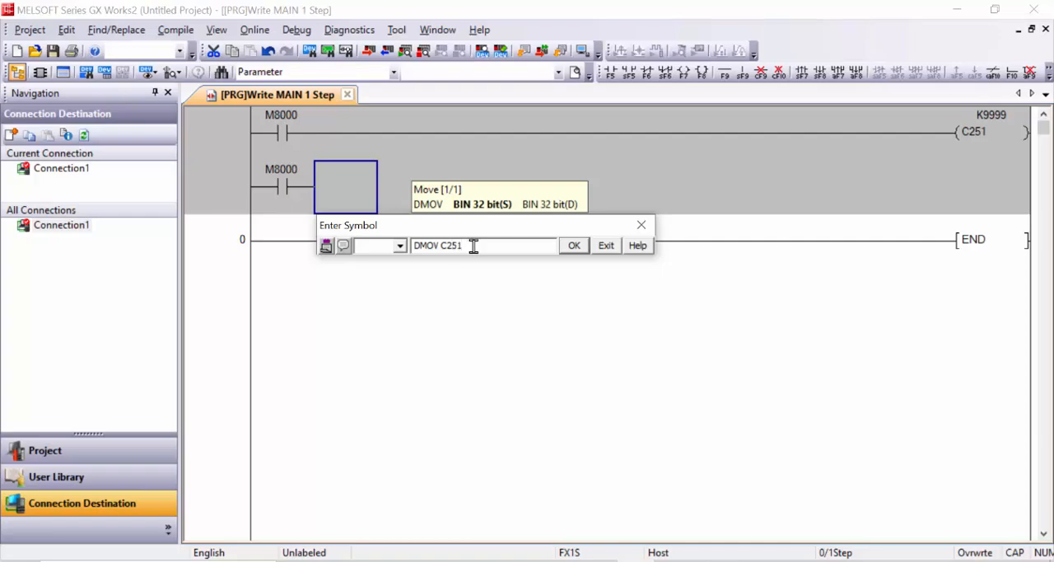
pyautogui.write('D0')
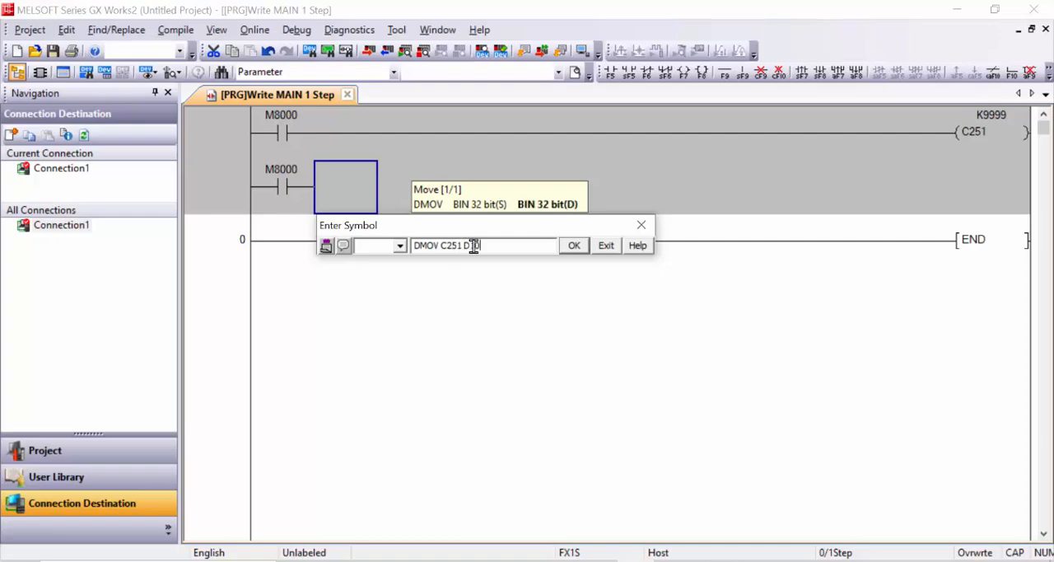
pyautogui.click(573, 243)
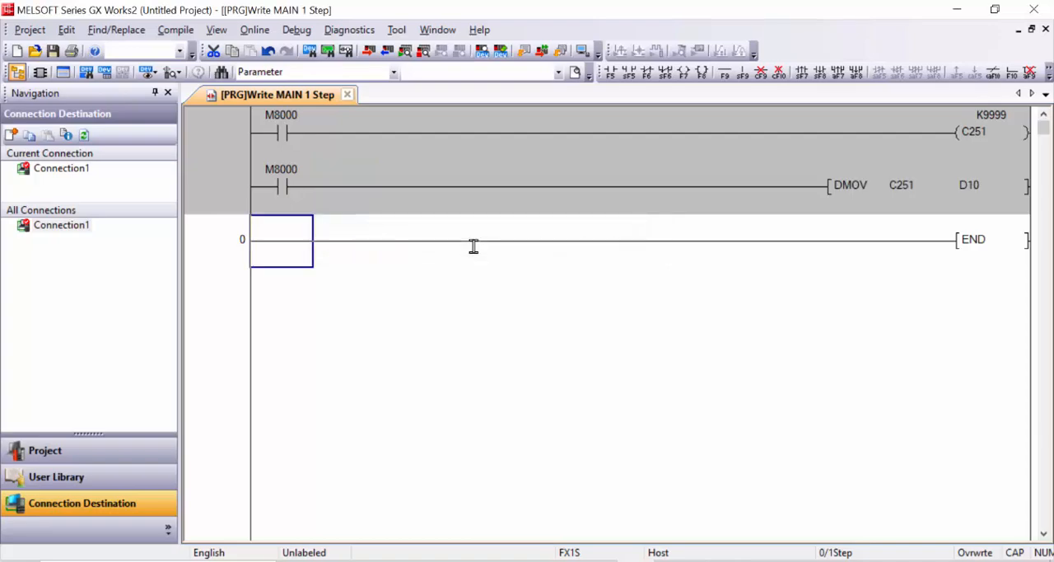
pyautogui.moveTo(689, 455)
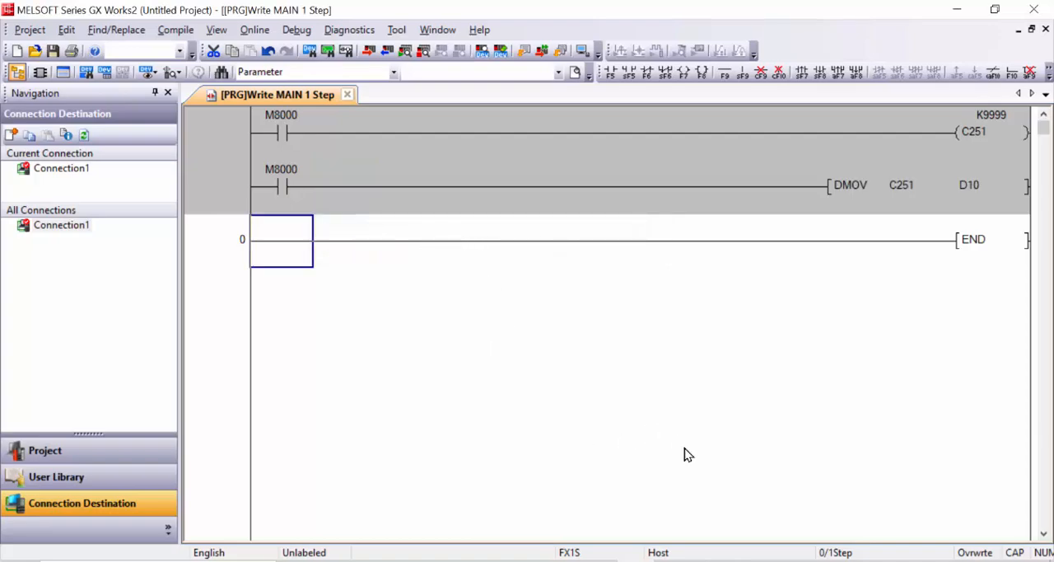
pyautogui.moveTo(132, 51)
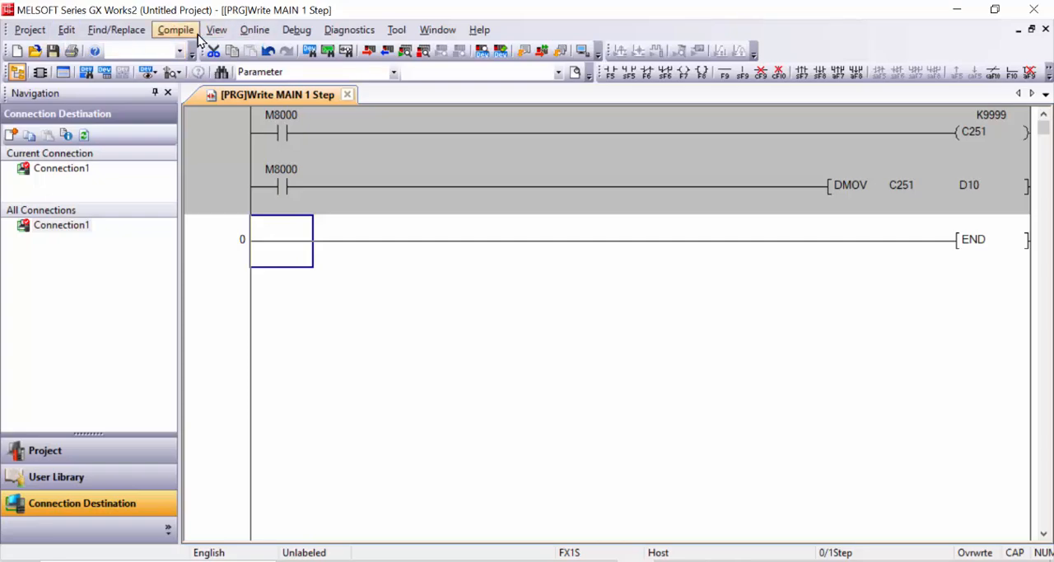
# - Rebuild the program, execute the PLC write with remote STOP and close the completion report
pyautogui.click(175, 30)
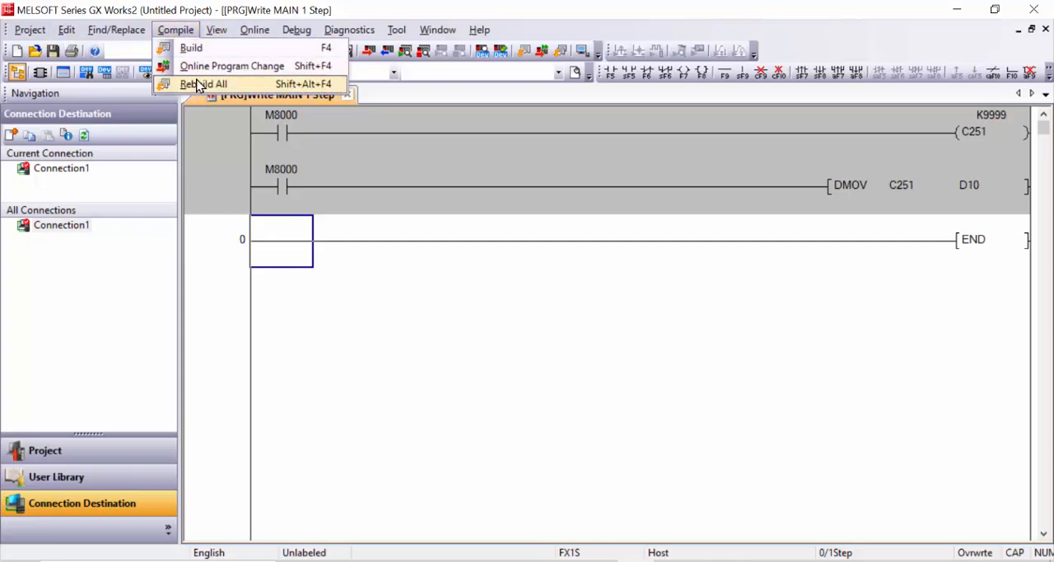
pyautogui.click(204, 83)
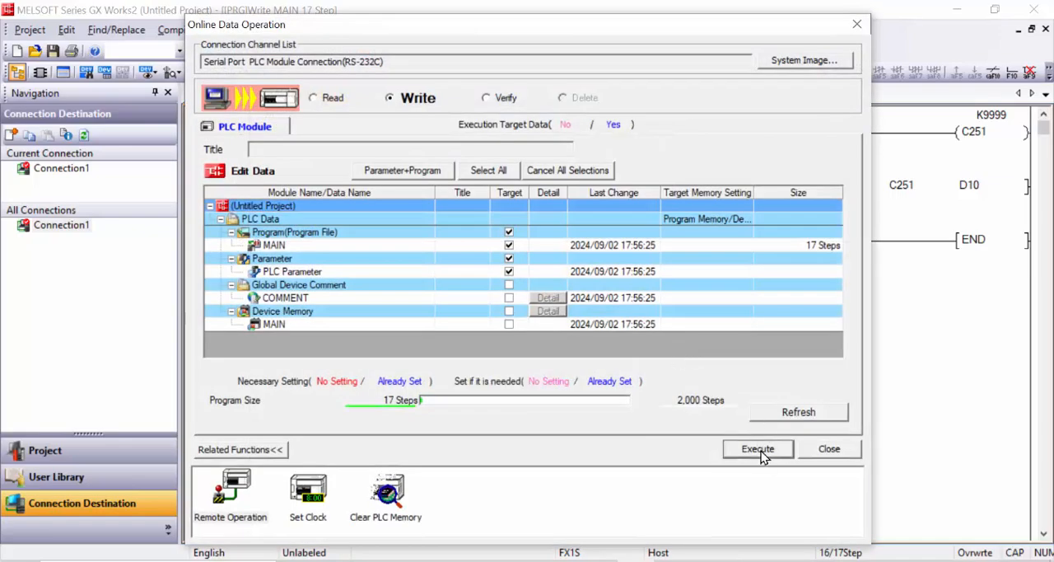
pyautogui.click(758, 448)
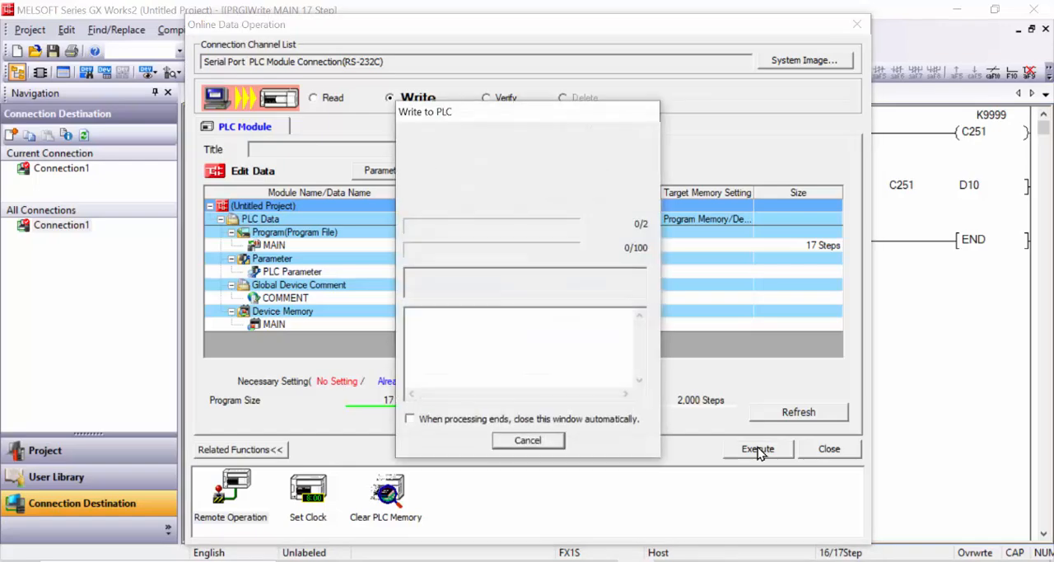
pyautogui.click(758, 448)
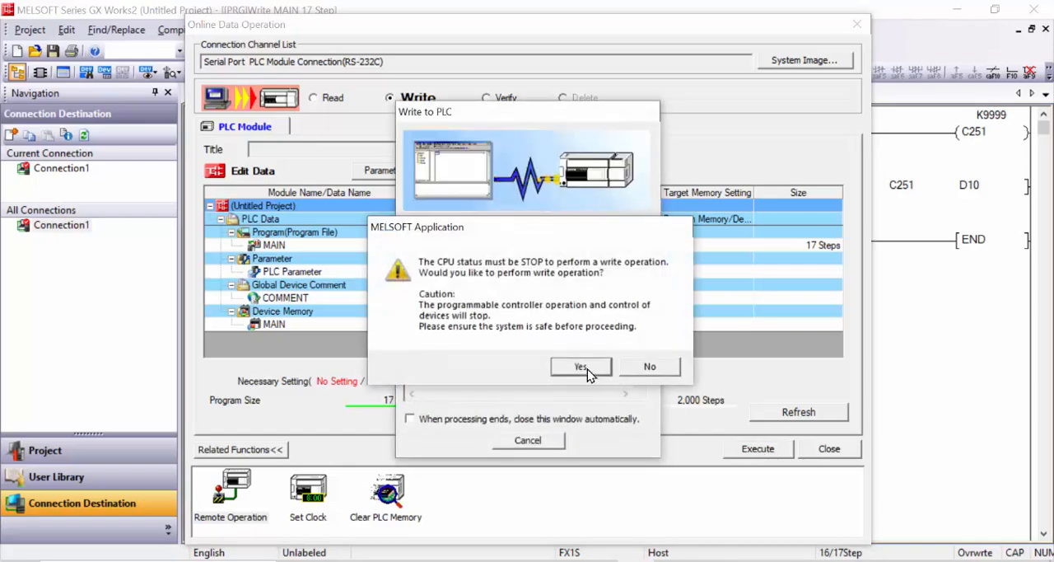
pyautogui.click(580, 365)
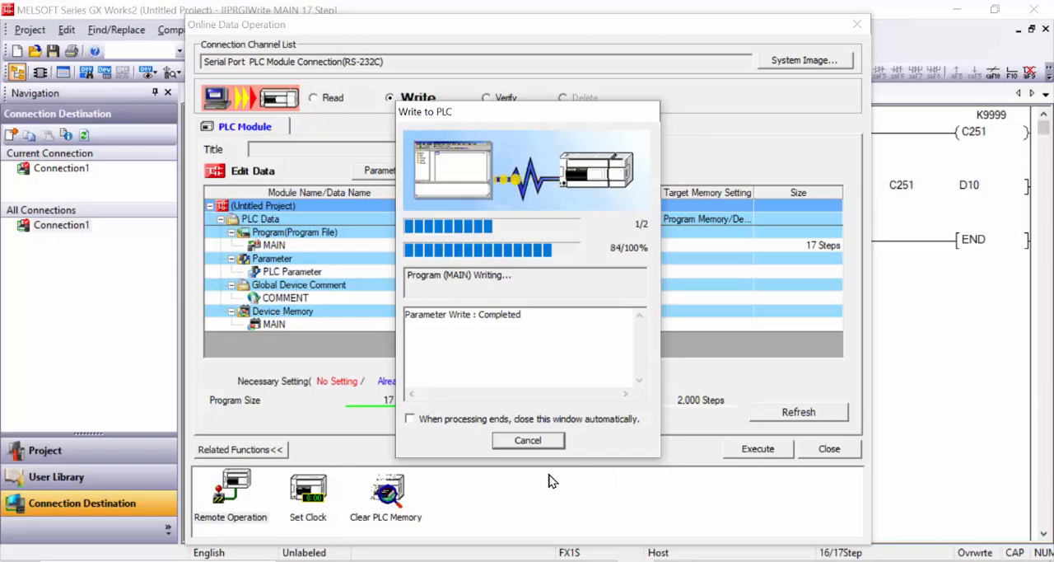
pyautogui.moveTo(495, 461)
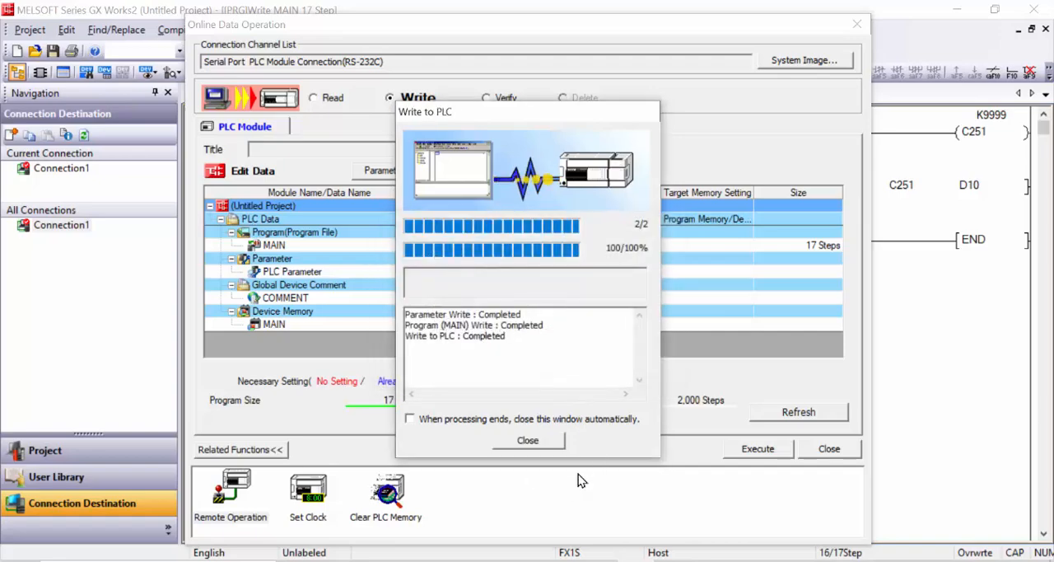
pyautogui.click(527, 440)
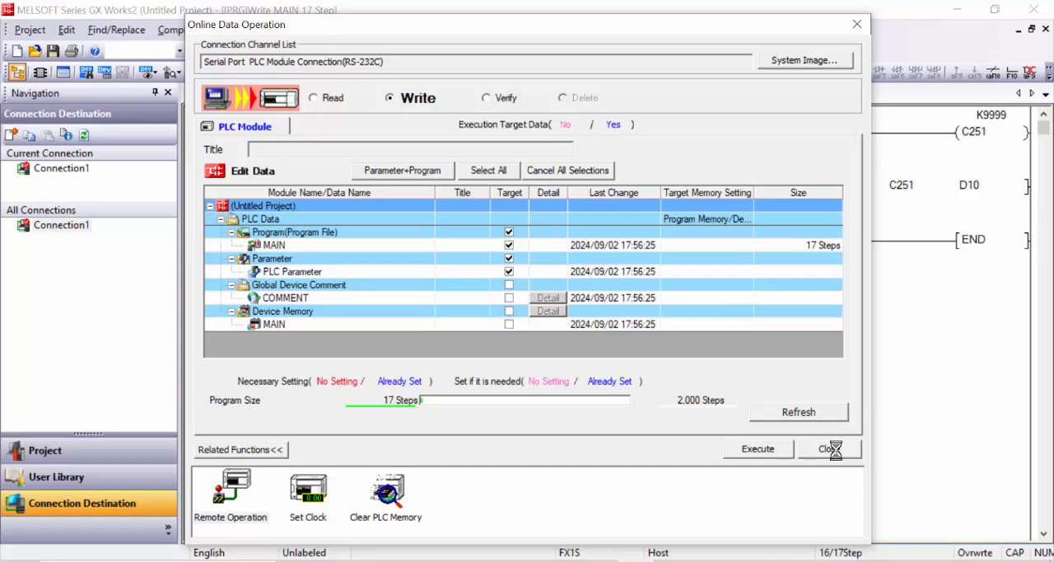
# - Close the write settings and start monitoring so C251 and D10 read 2084 live
pyautogui.click(827, 448)
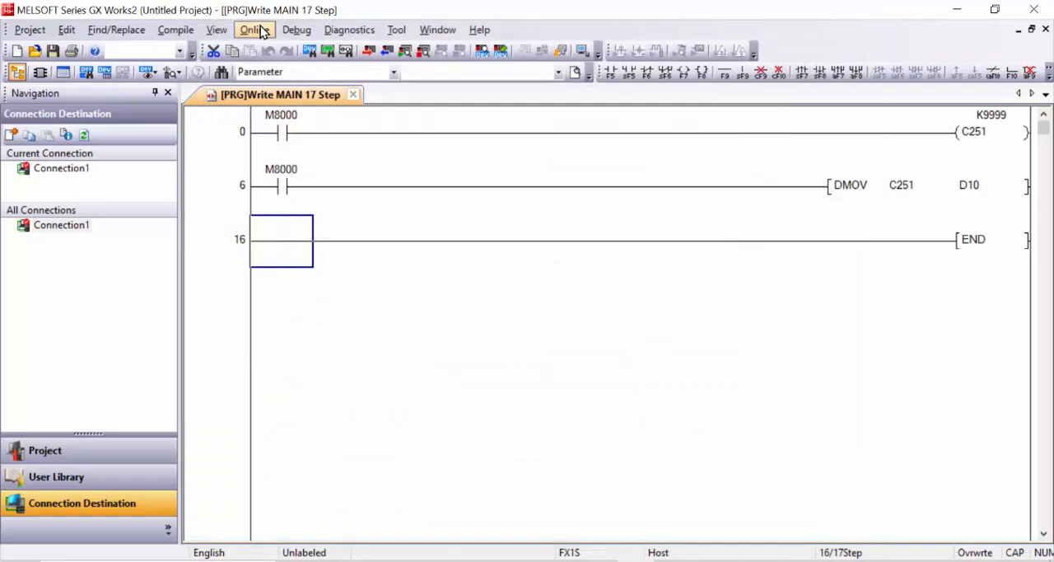
pyautogui.click(253, 30)
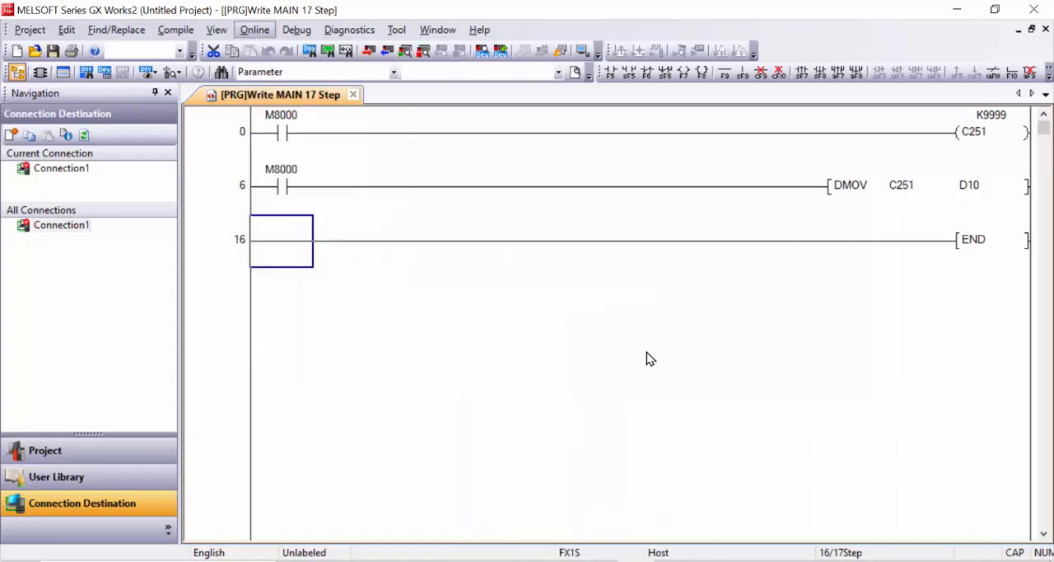
pyautogui.click(254, 29)
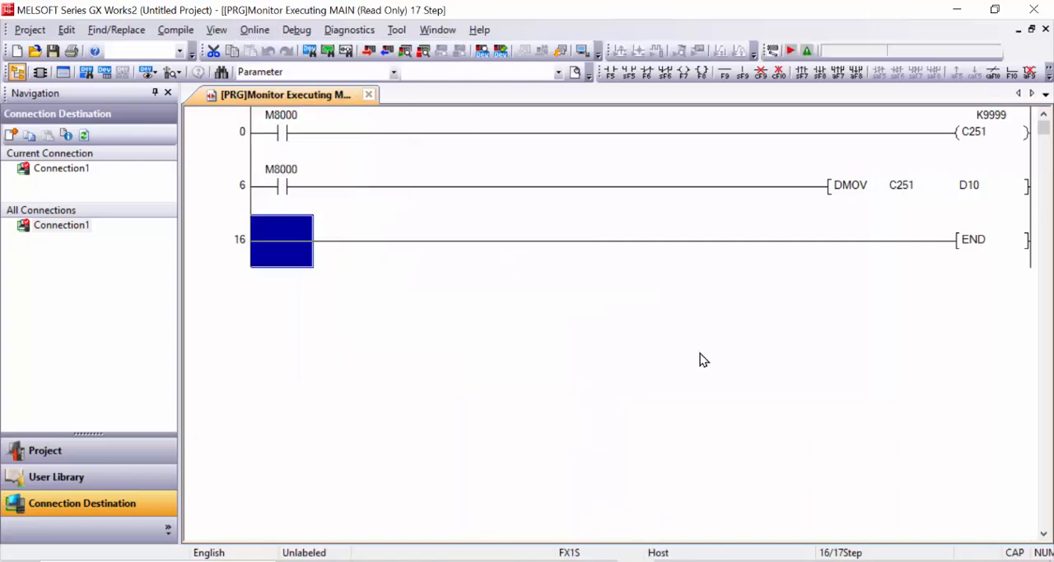
pyautogui.moveTo(721, 356)
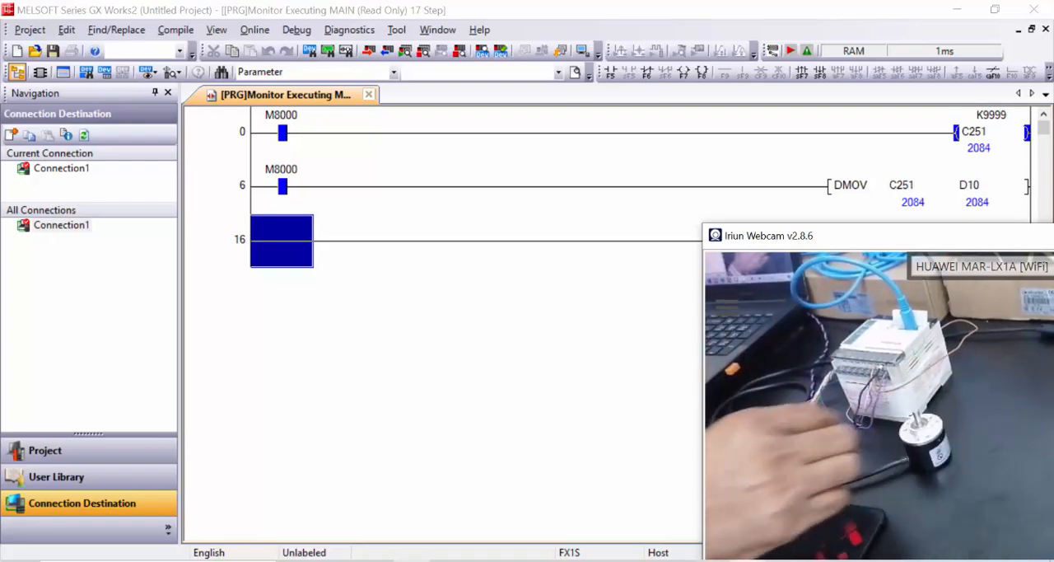
pyautogui.click(408, 241)
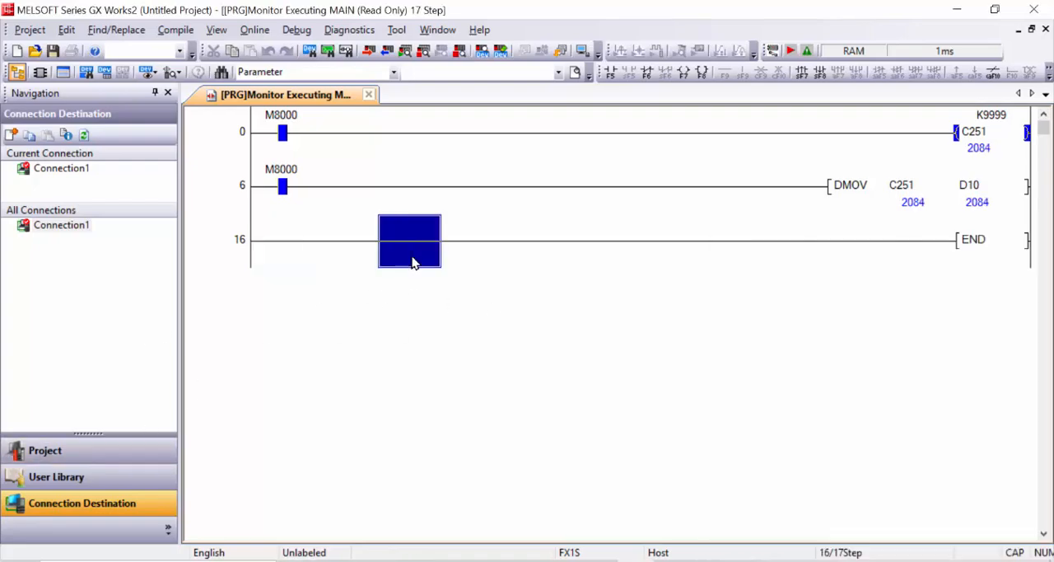
pyautogui.moveTo(544, 303)
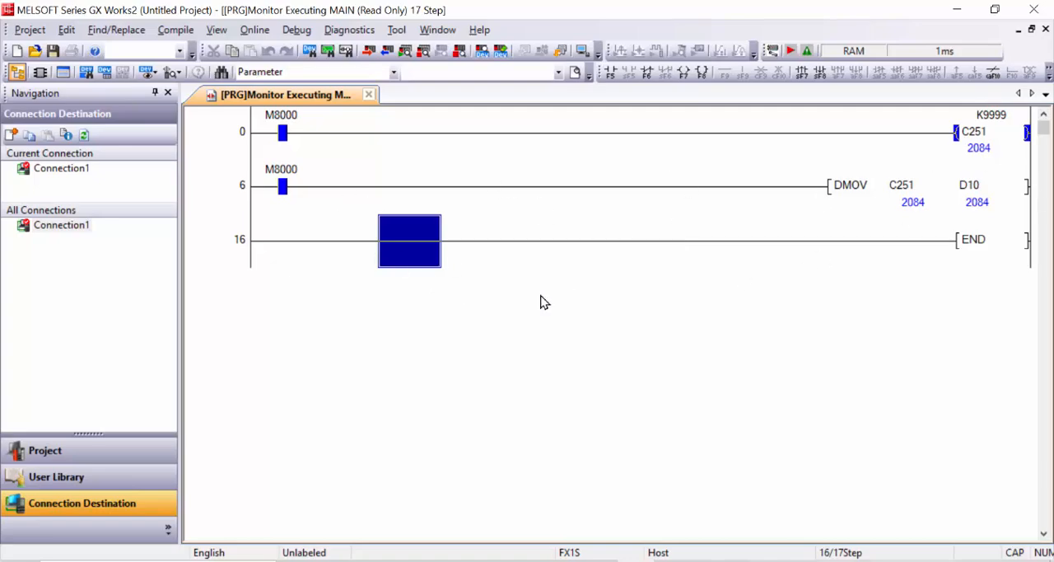
pyautogui.moveTo(952, 227)
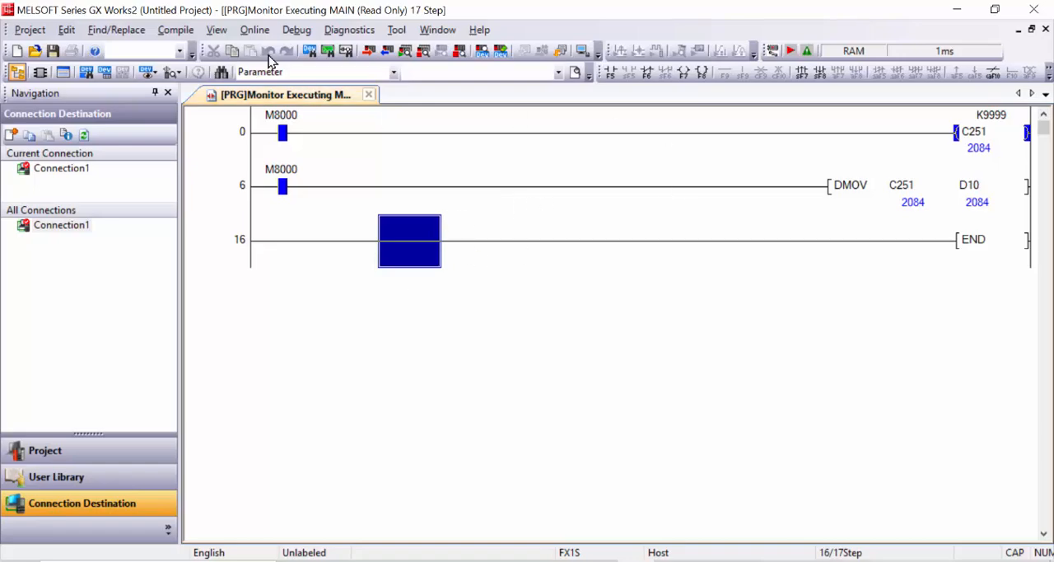
# - Stop monitoring and search the ladder for the M8000 contact
pyautogui.click(254, 30)
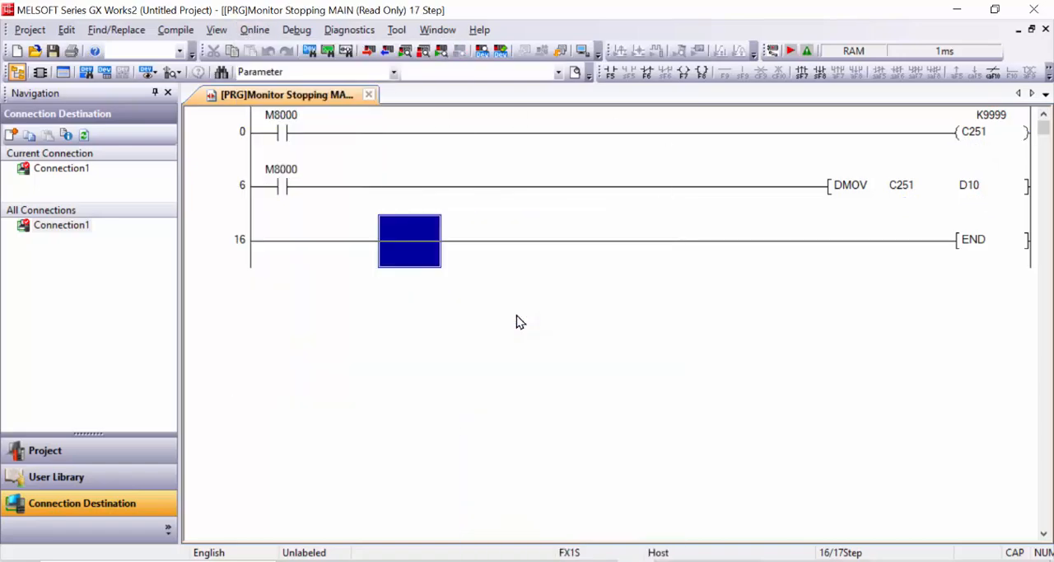
pyautogui.click(282, 240)
pyautogui.write('M')
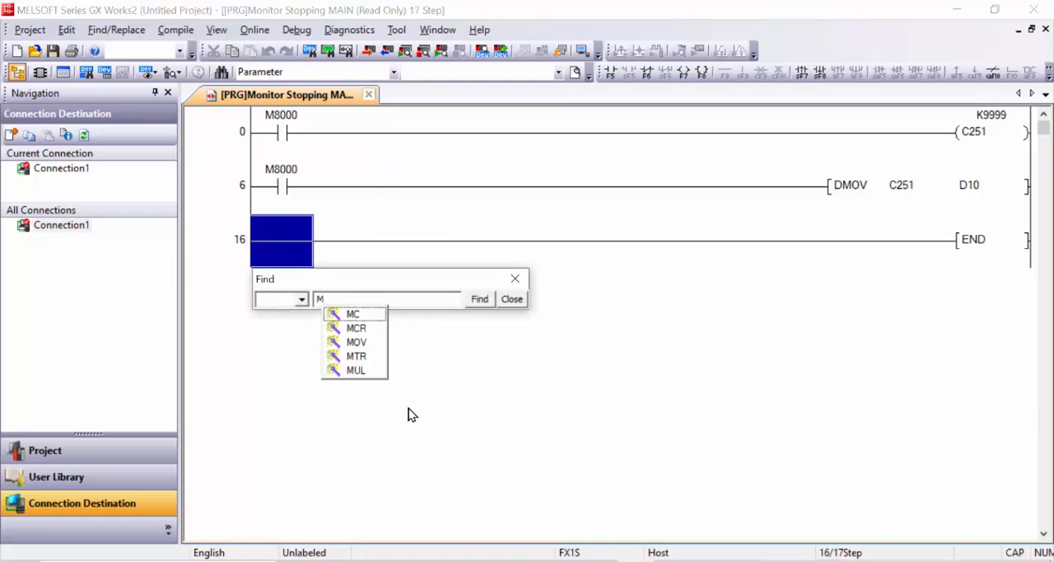
pyautogui.write('8000')
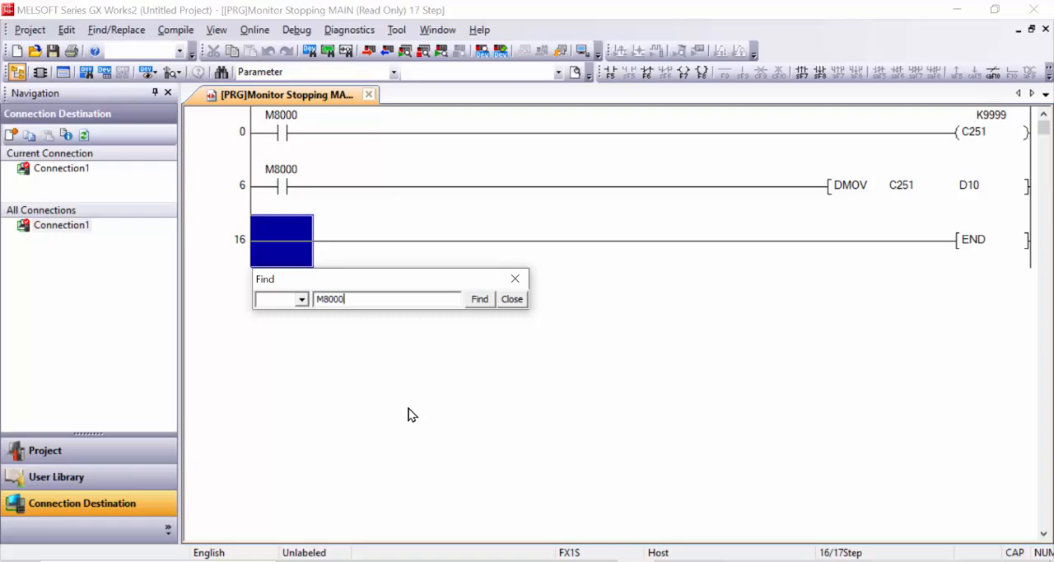
pyautogui.click(479, 298)
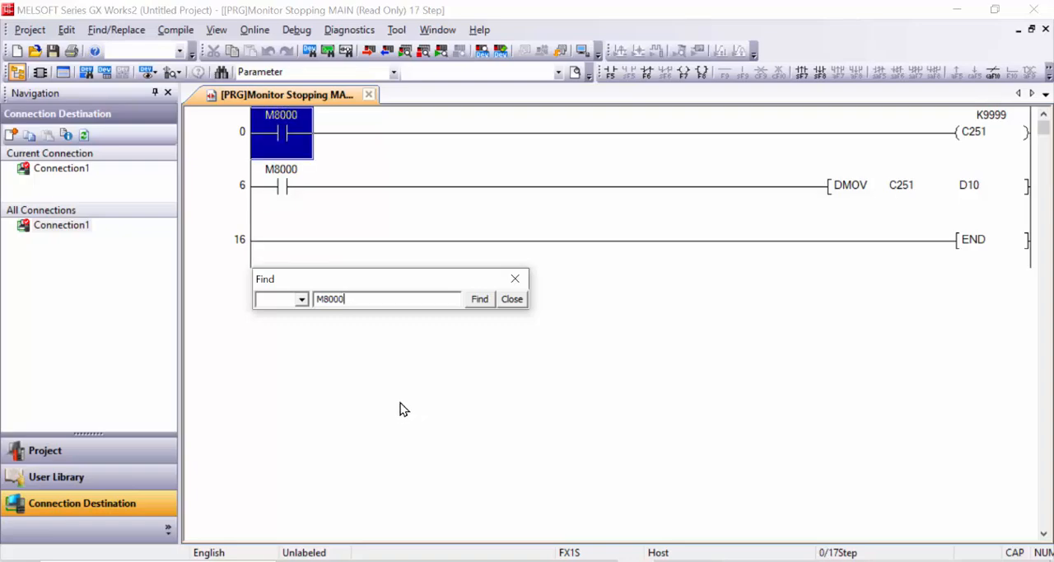
pyautogui.moveTo(326, 266)
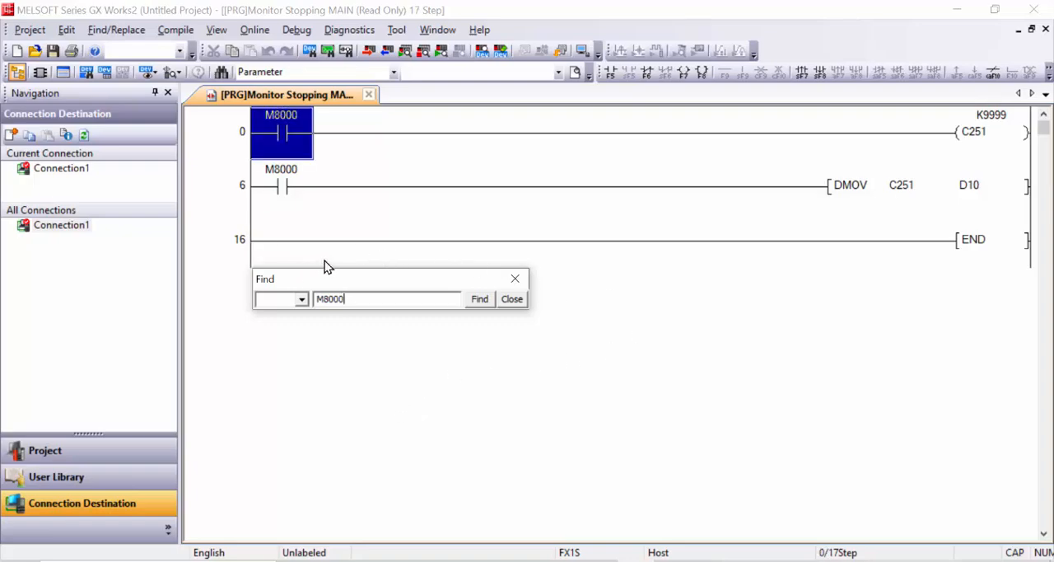
# - Limit the search to normally open contacts, dismiss it and browse the ladder editing commands
pyautogui.click(300, 298)
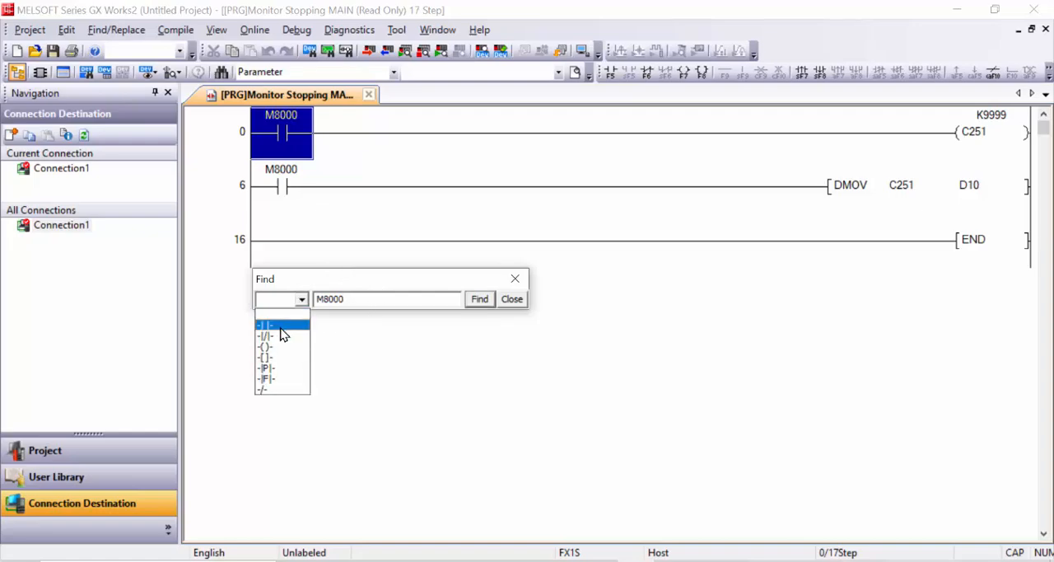
pyautogui.click(263, 322)
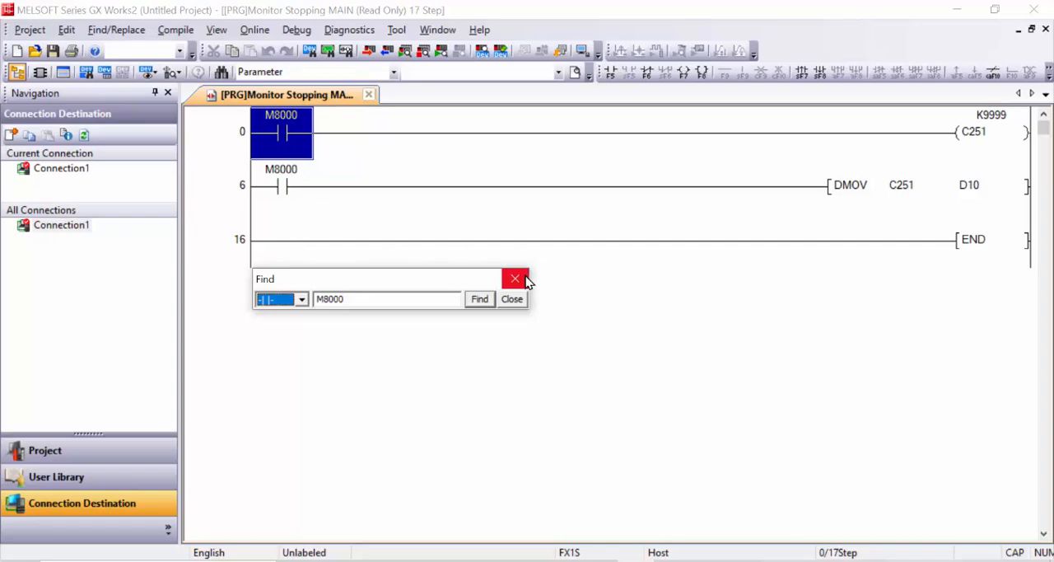
pyautogui.click(513, 279)
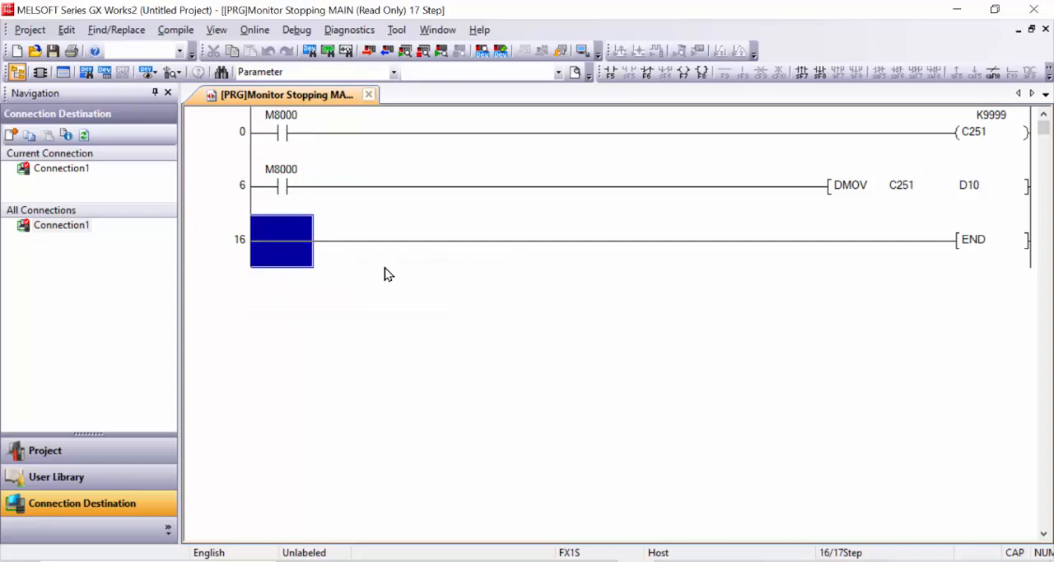
pyautogui.moveTo(398, 274)
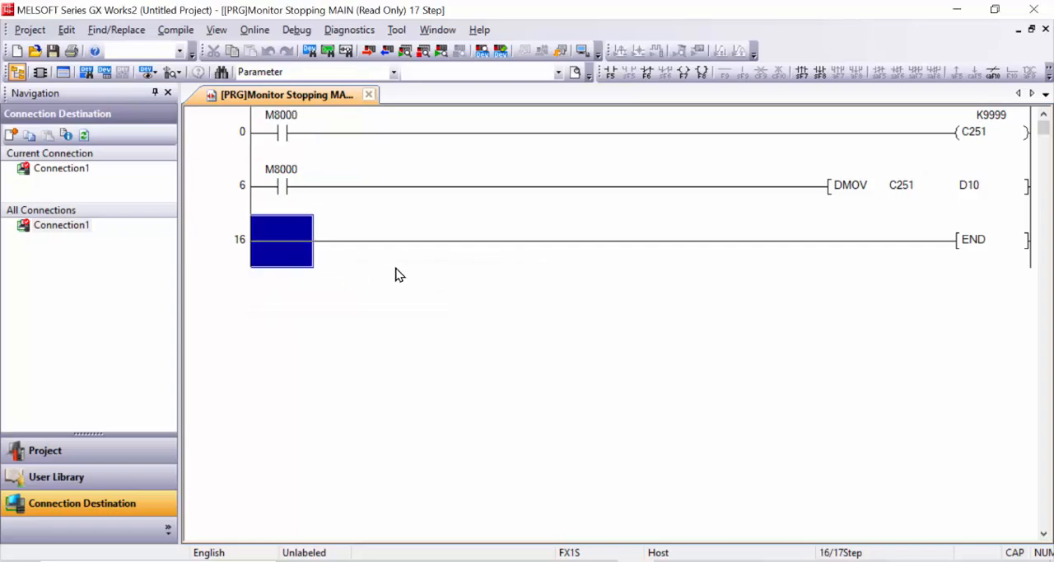
pyautogui.click(66, 30)
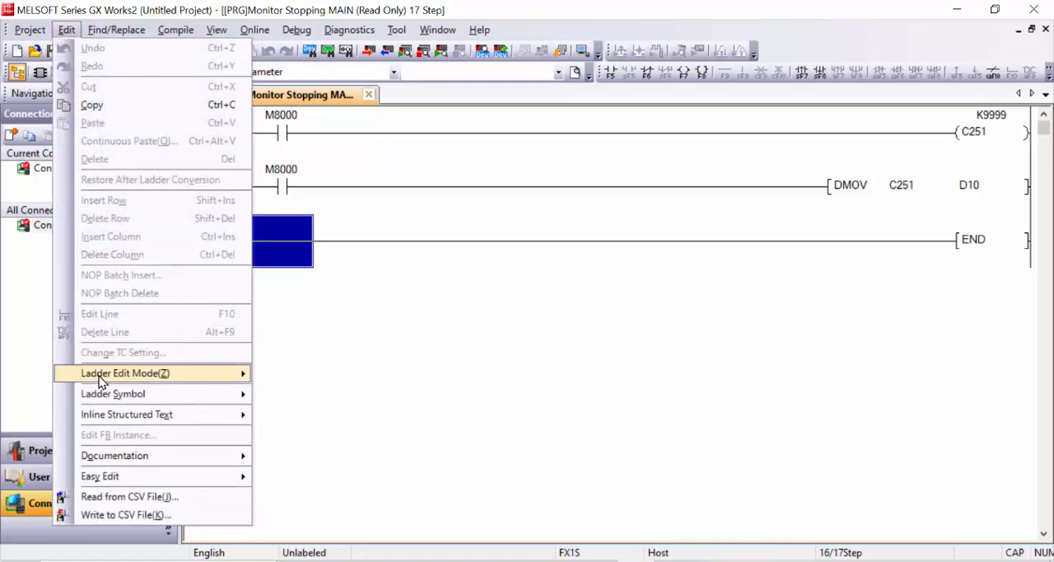
# - Return to write mode and insert an M8000 contact as a new third rung
pyautogui.click(126, 372)
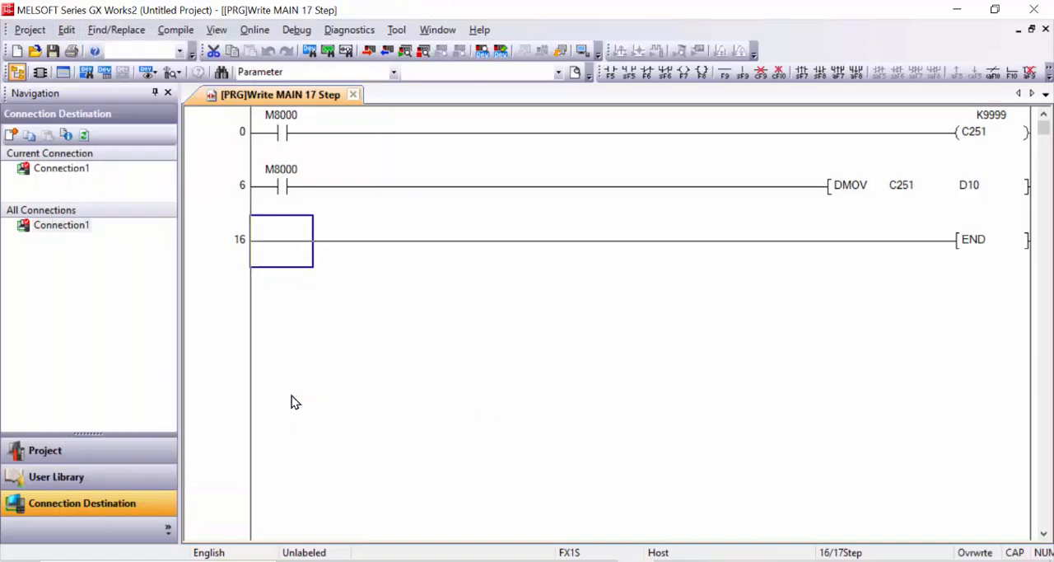
pyautogui.moveTo(388, 306)
pyautogui.write('M')
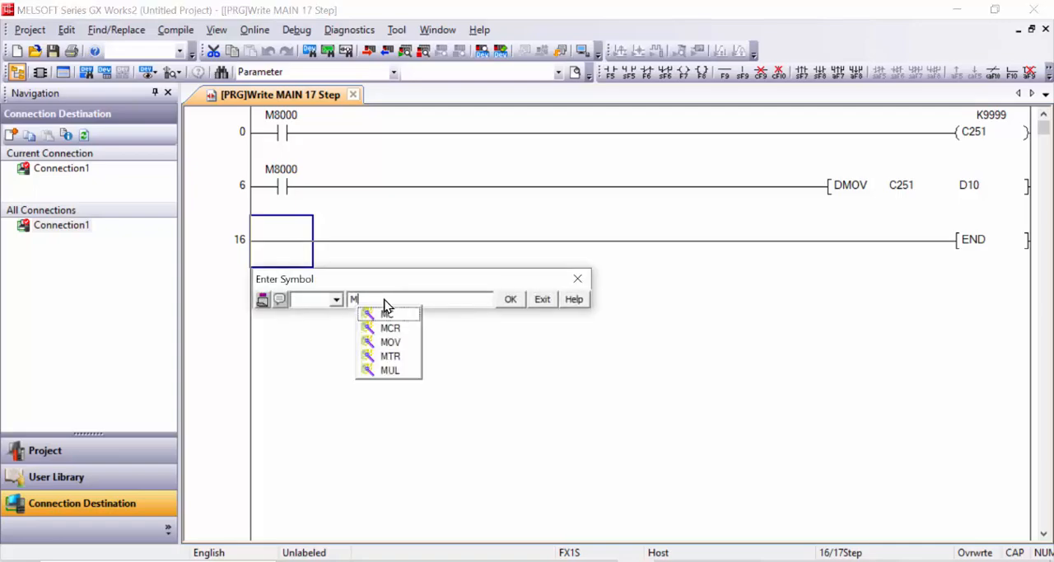
pyautogui.write('8000')
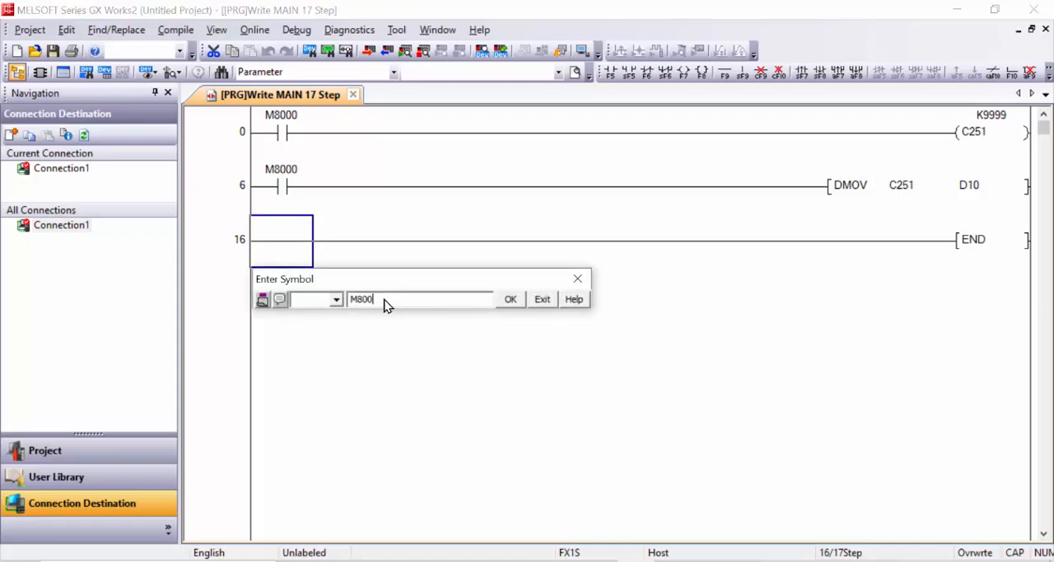
pyautogui.click(510, 298)
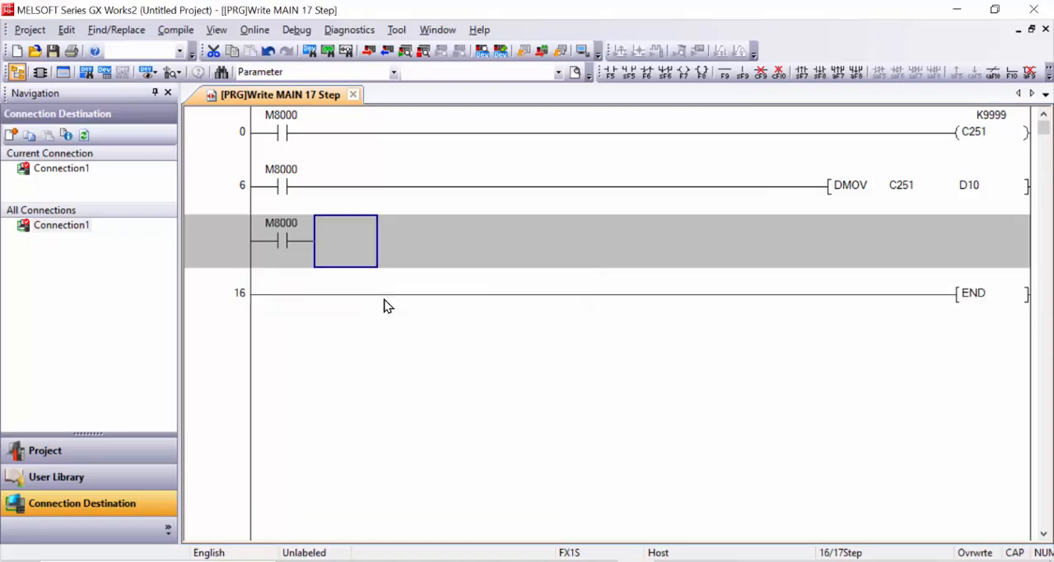
pyautogui.moveTo(328, 300)
pyautogui.write('LD<')
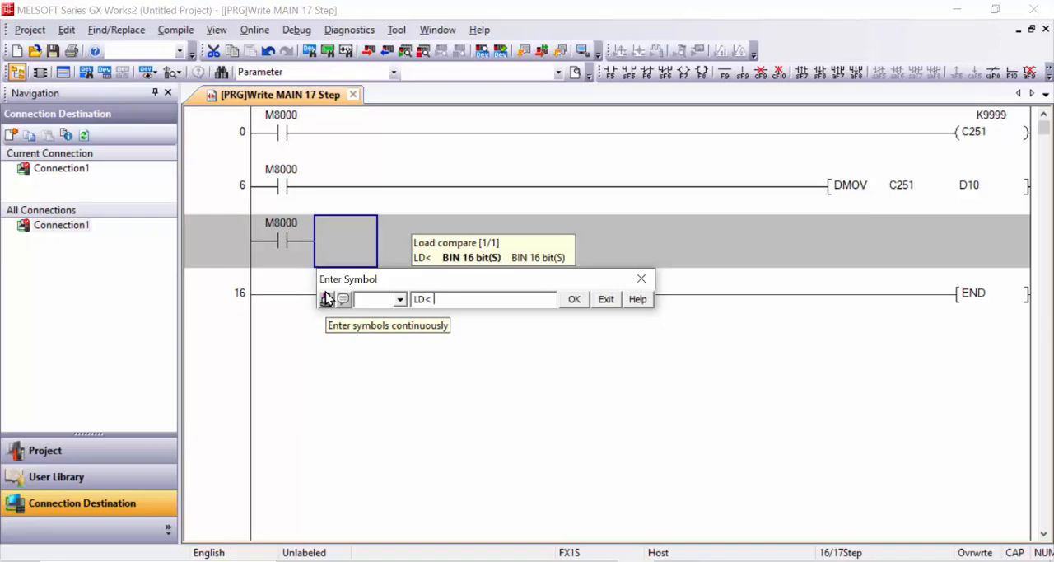
# - Add the compare D10 < K100 after M8000, ready for output Y000
pyautogui.write('D1')
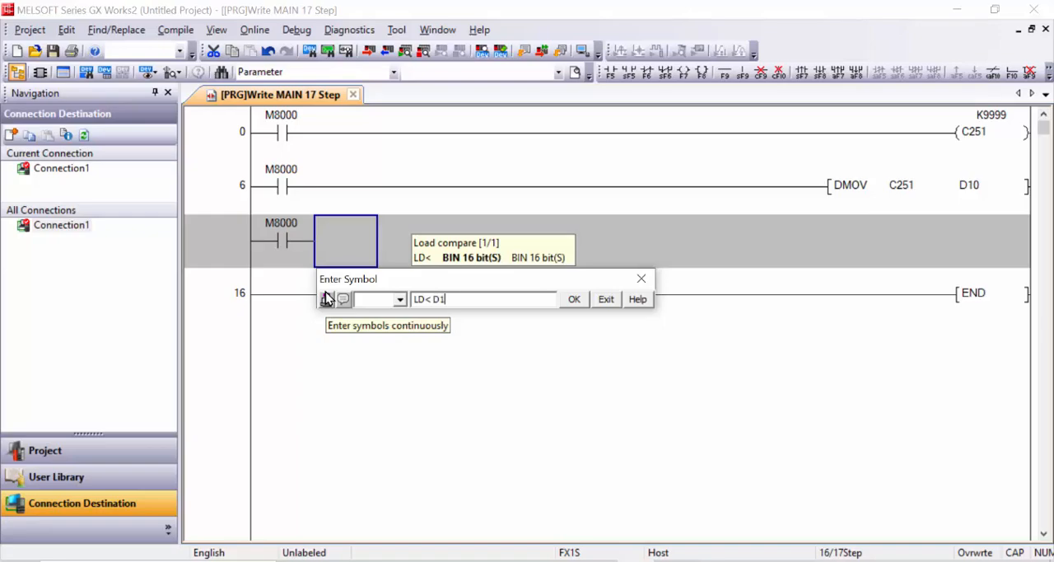
pyautogui.write('0')
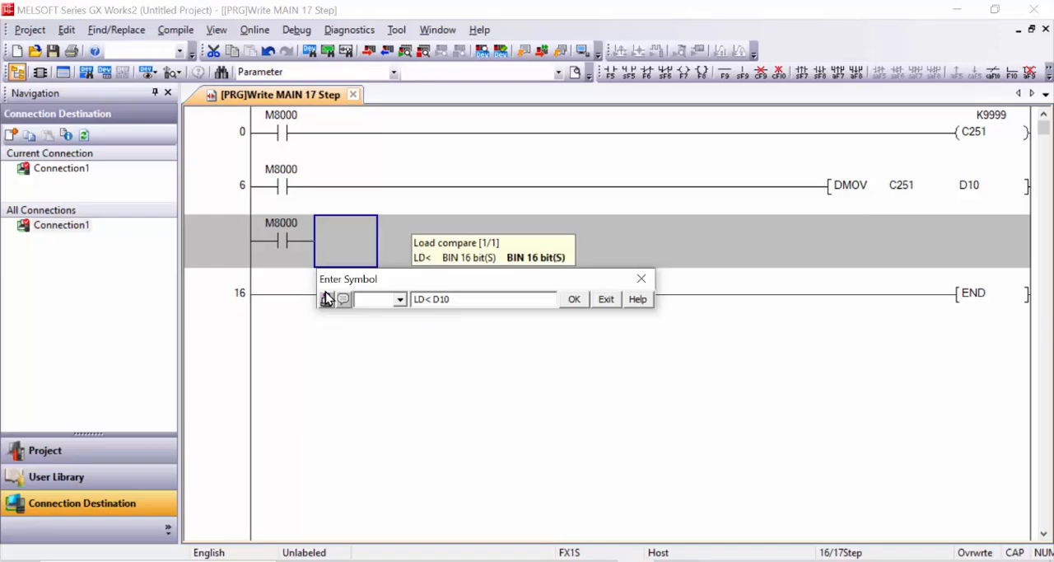
pyautogui.write('K100')
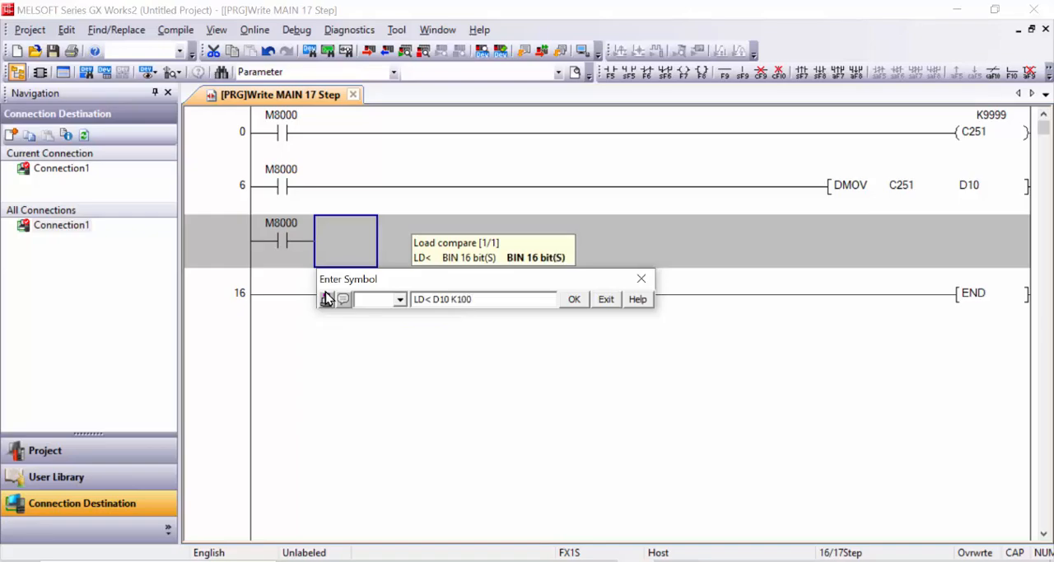
pyautogui.click(573, 300)
pyautogui.write('Y0')
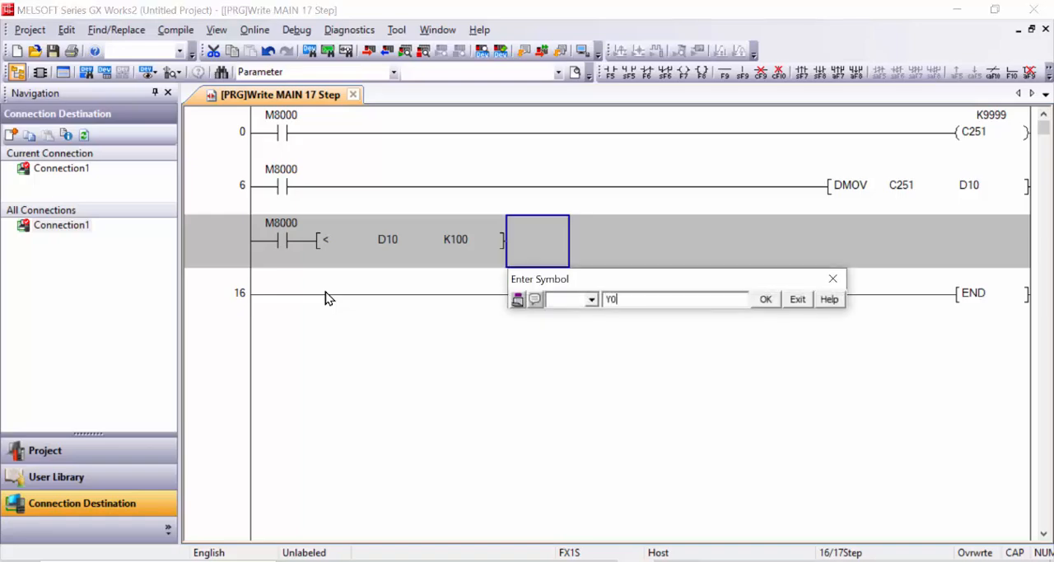
pyautogui.click(765, 298)
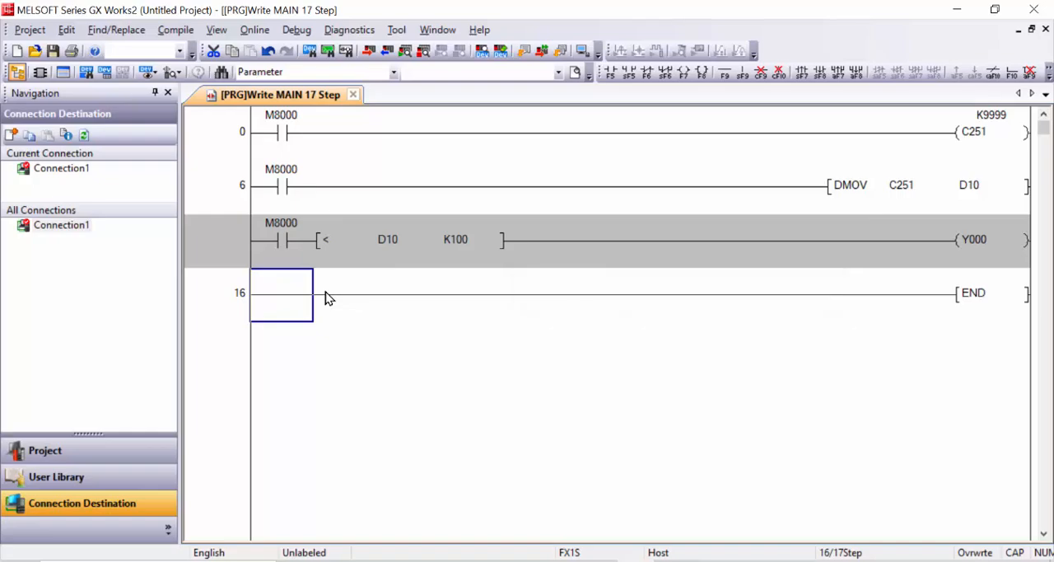
pyautogui.moveTo(311, 201)
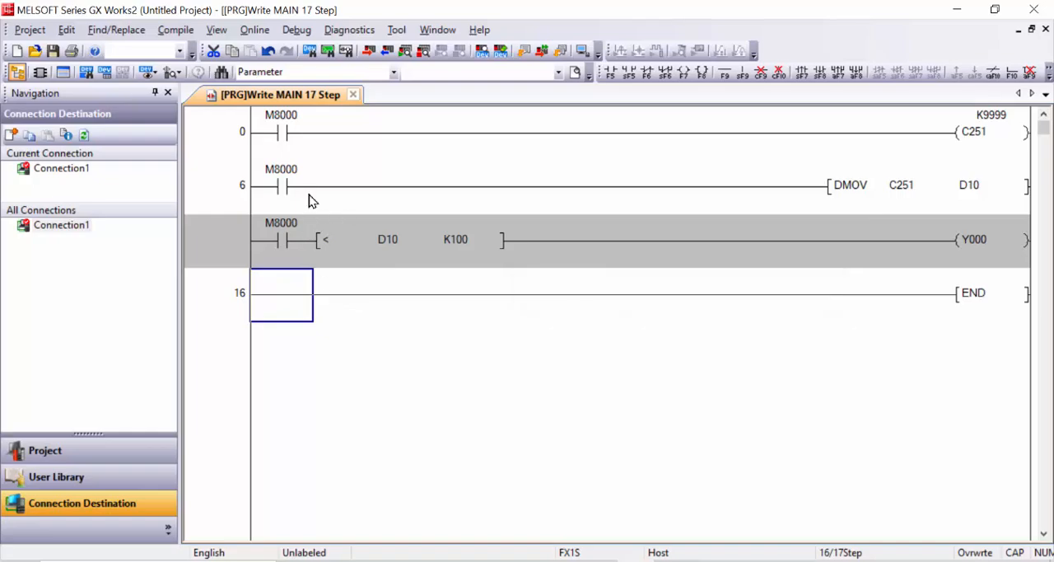
# - Branch under the first compare with D10 > K300 leading to the Y001 coil
pyautogui.click(408, 240)
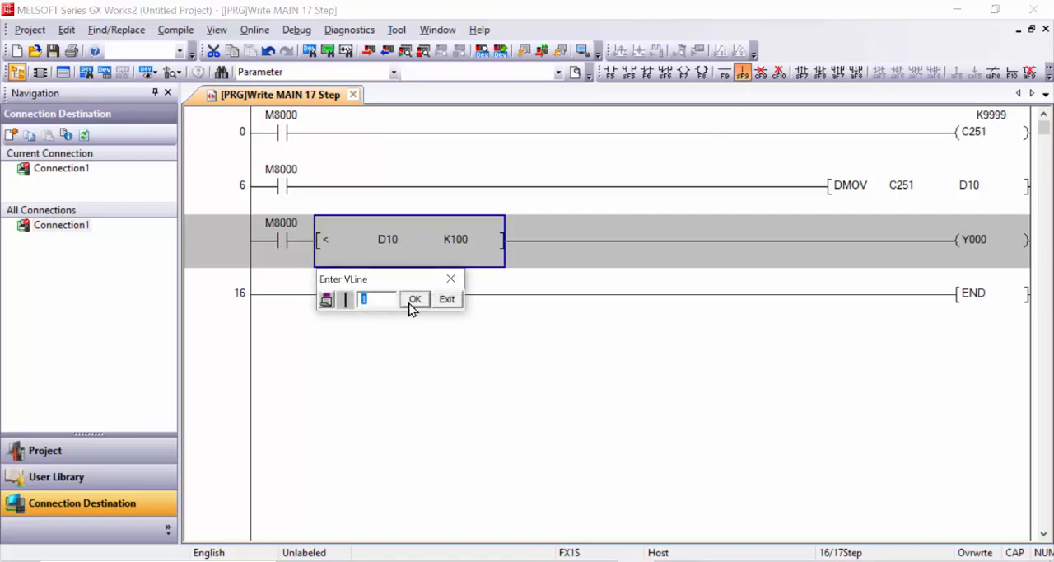
pyautogui.click(415, 298)
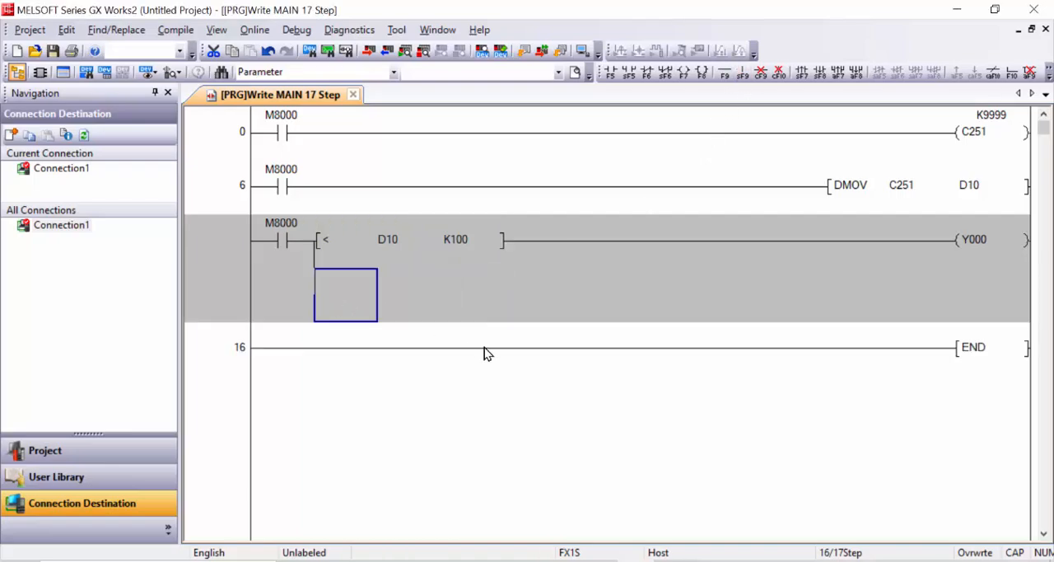
pyautogui.moveTo(504, 355)
pyautogui.write('LD')
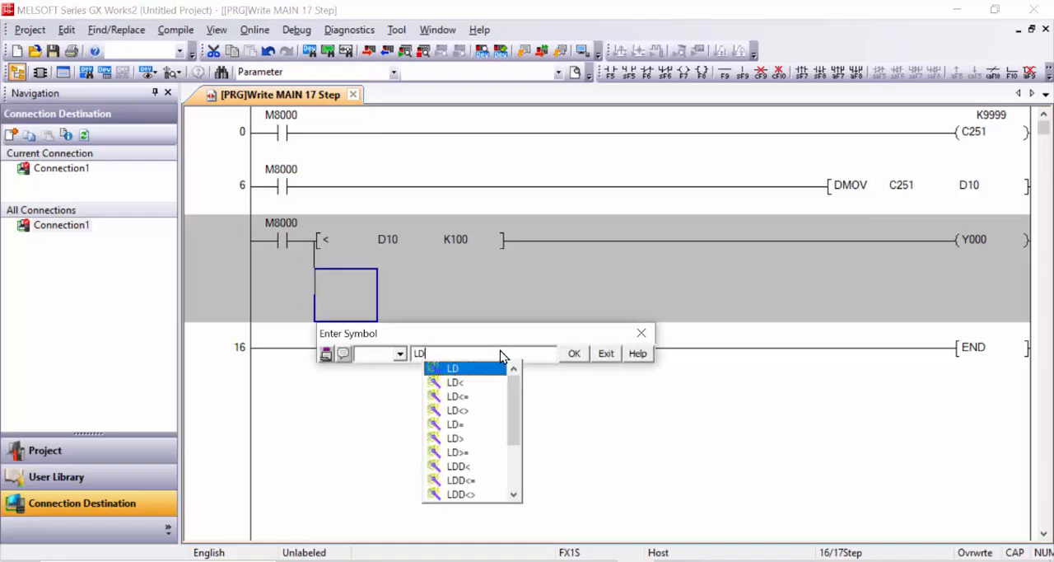
pyautogui.write('> D')
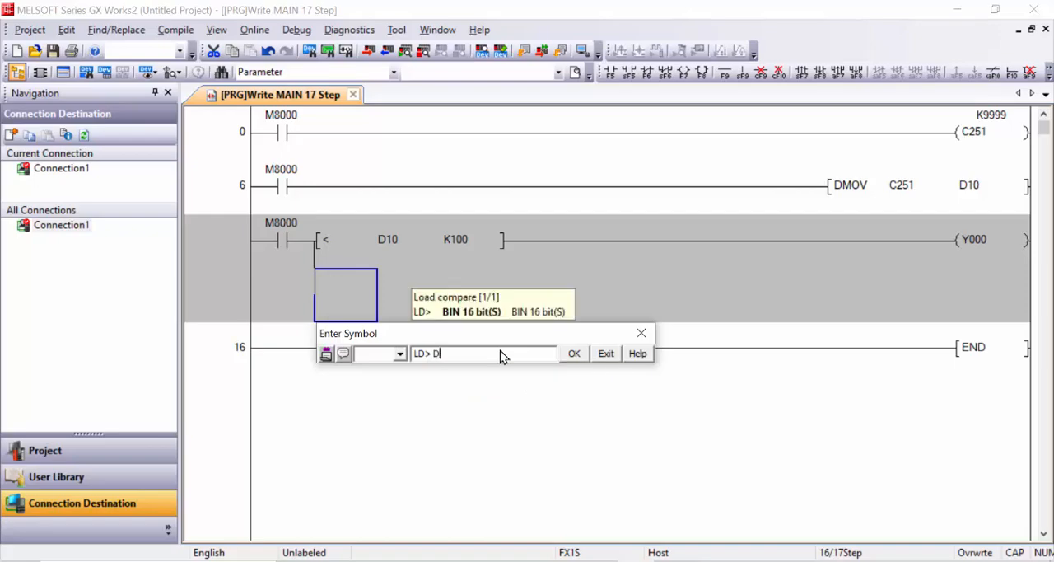
pyautogui.write('0')
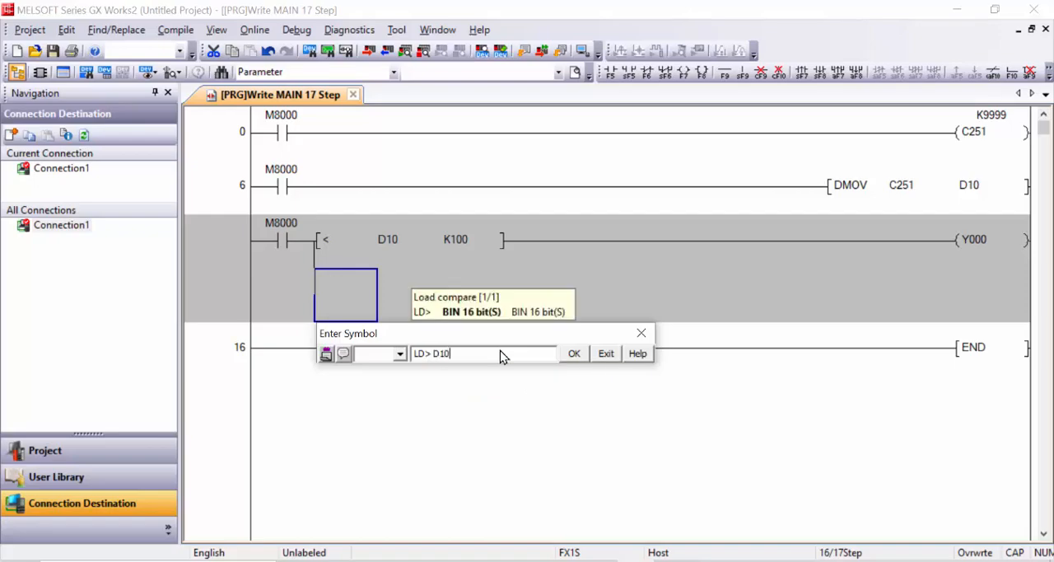
pyautogui.write('K')
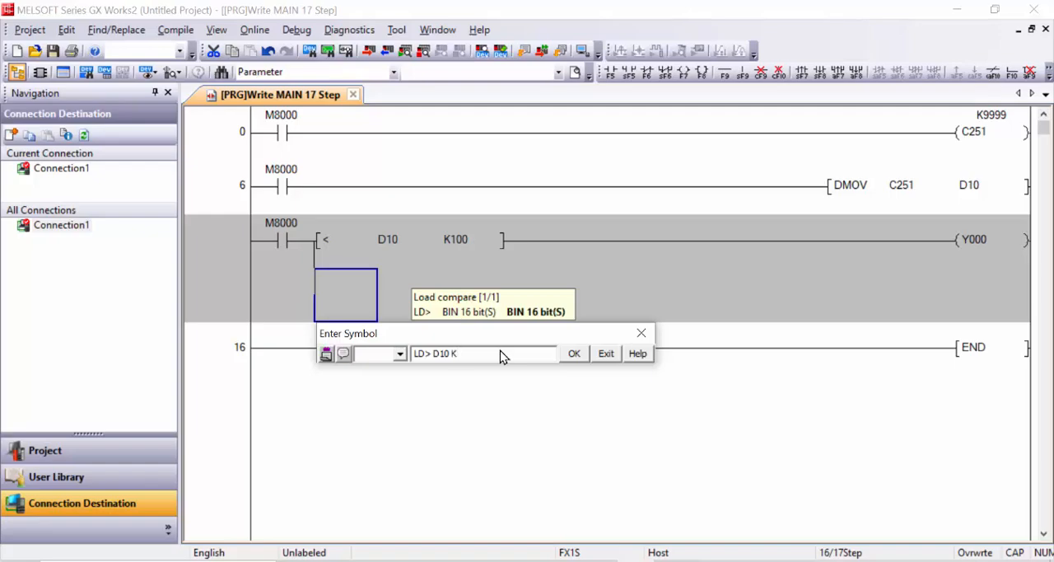
pyautogui.click(573, 352)
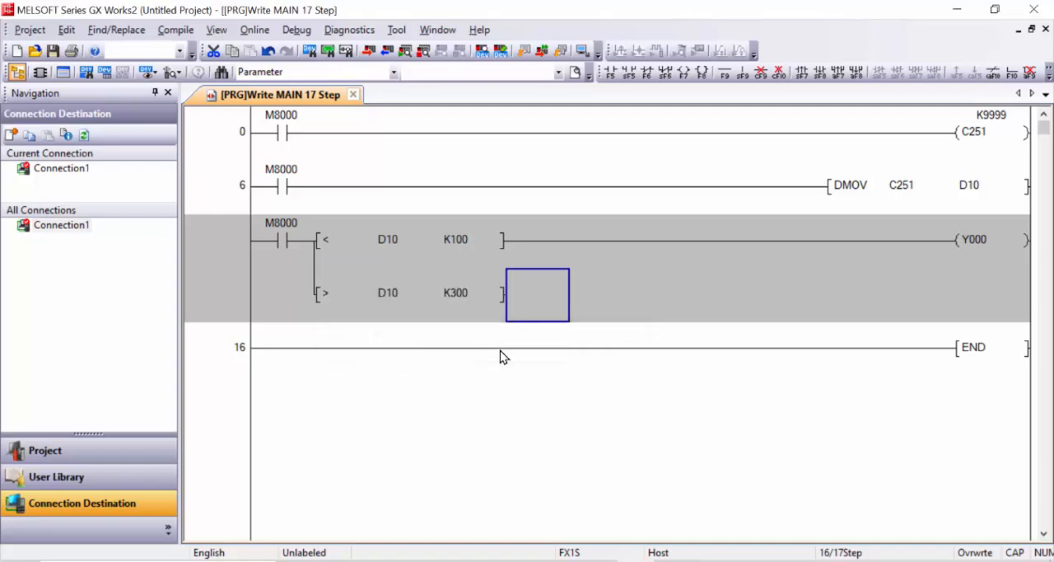
pyautogui.doubleClick(537, 293)
pyautogui.write('Y001')
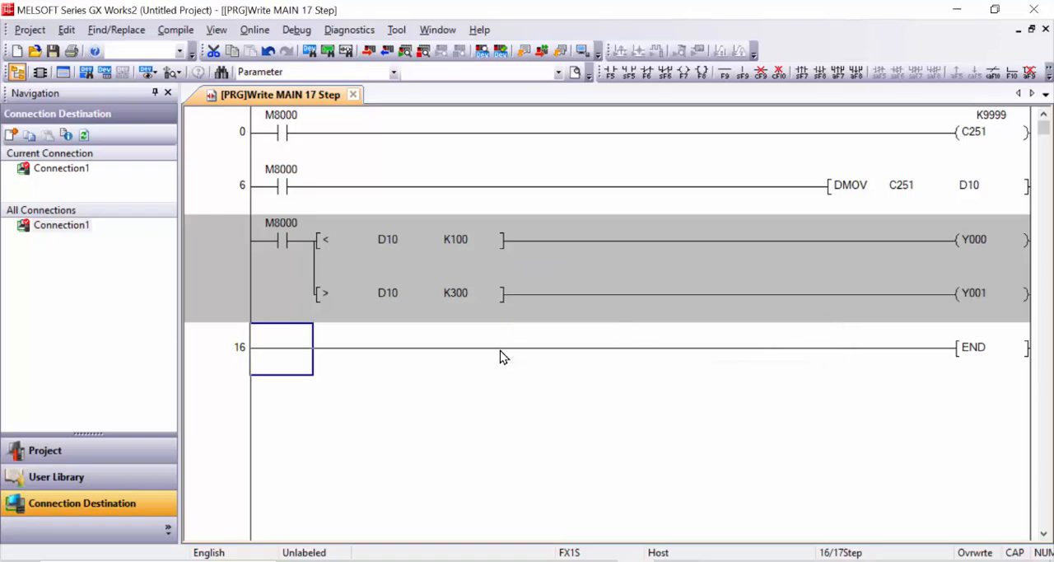
# - Build the 32-step program, write it to the PLC with remote STOP and close the dialogs
pyautogui.click(175, 29)
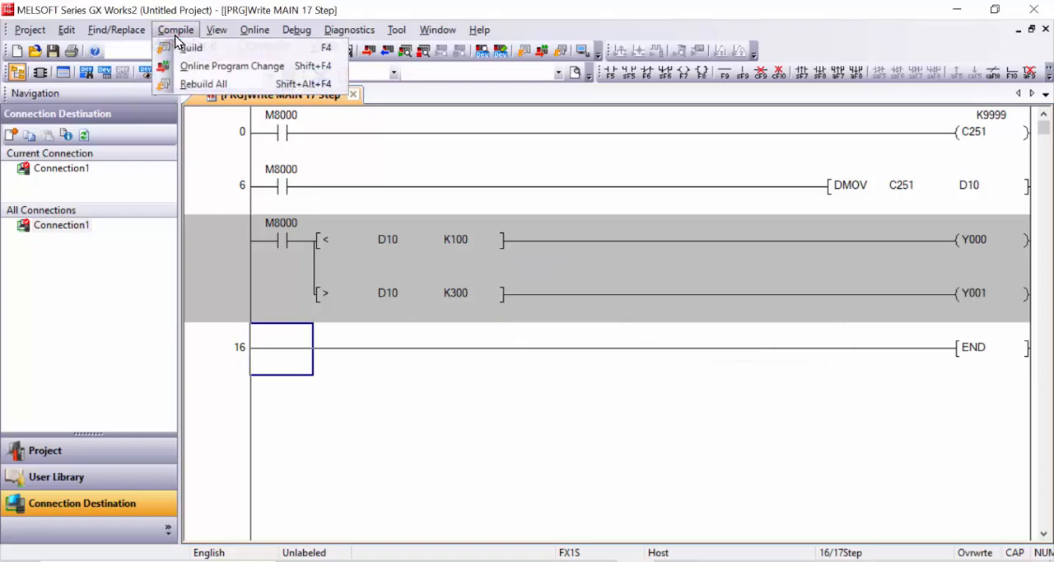
pyautogui.click(191, 47)
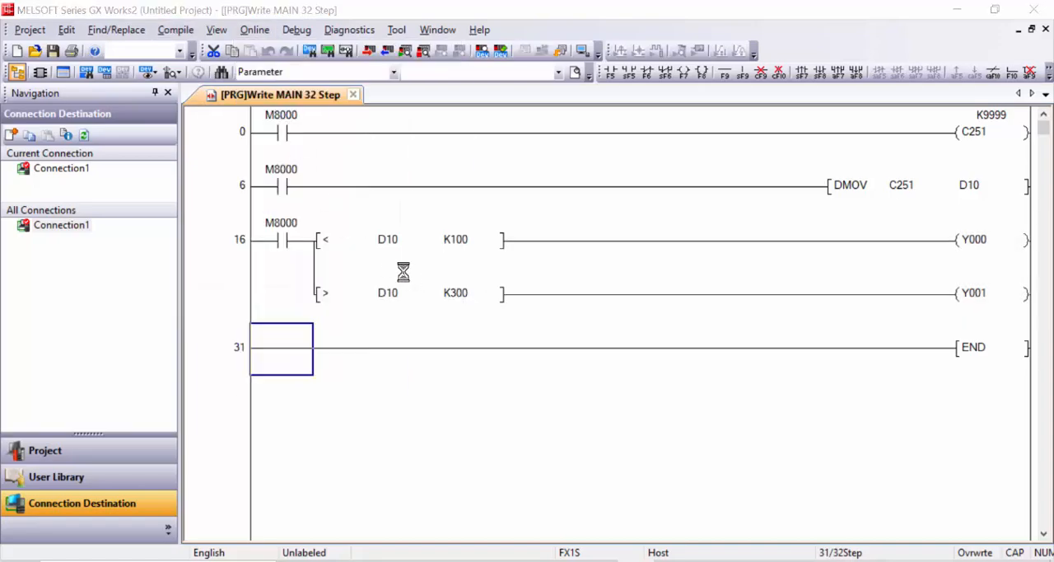
pyautogui.moveTo(468, 346)
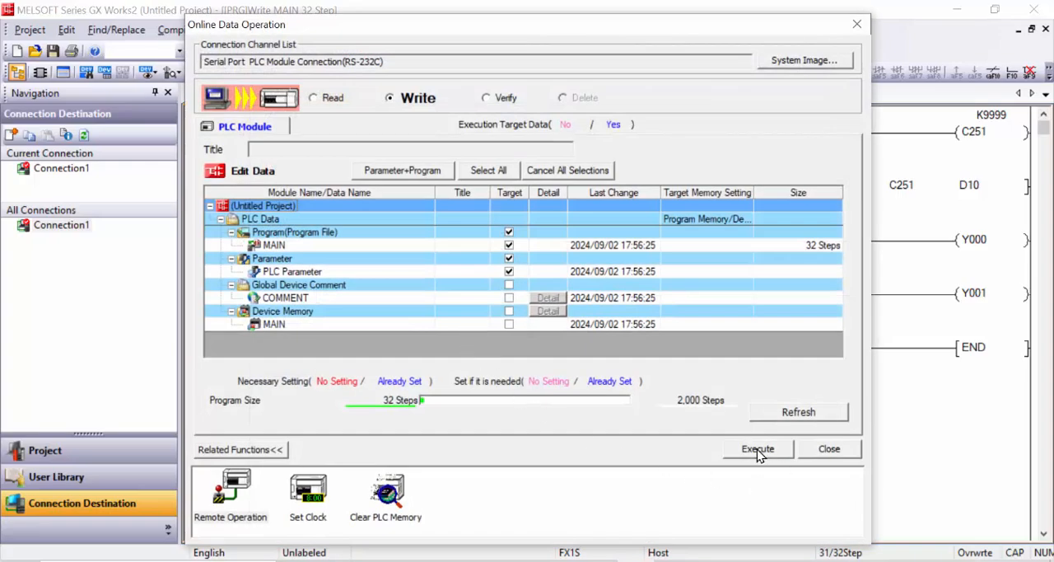
pyautogui.click(756, 448)
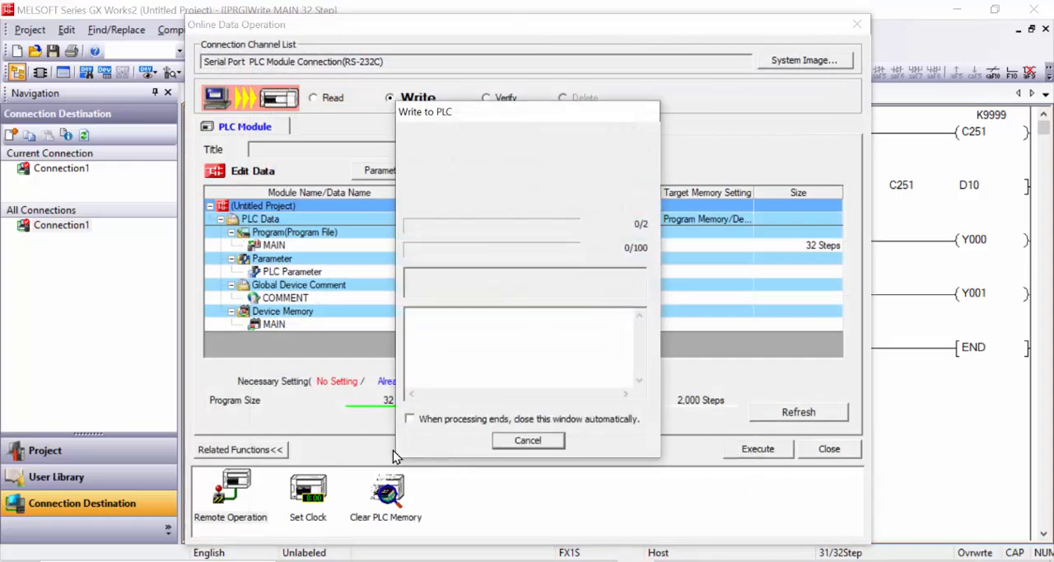
pyautogui.click(758, 448)
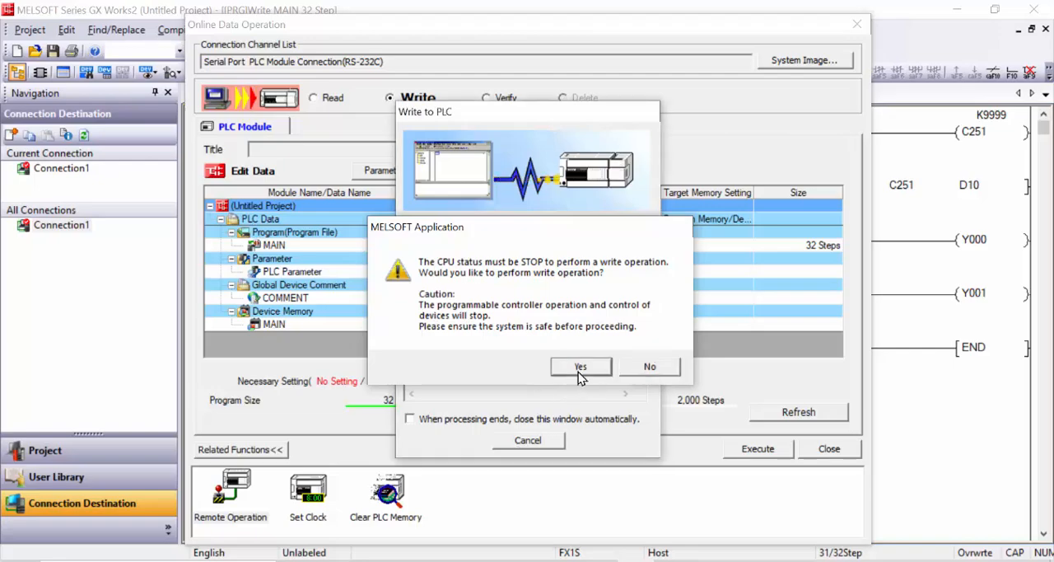
pyautogui.click(579, 365)
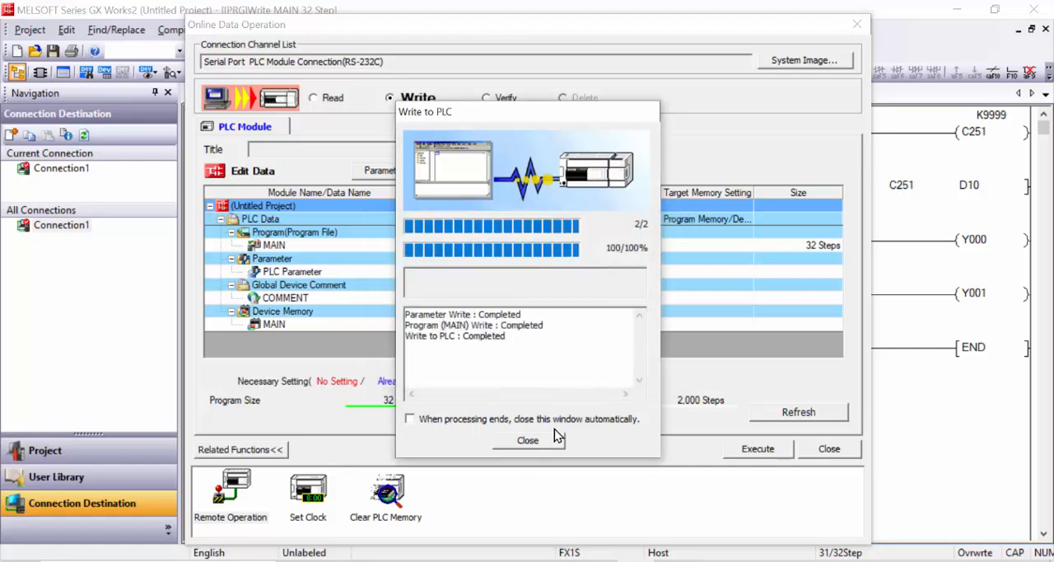
pyautogui.click(527, 440)
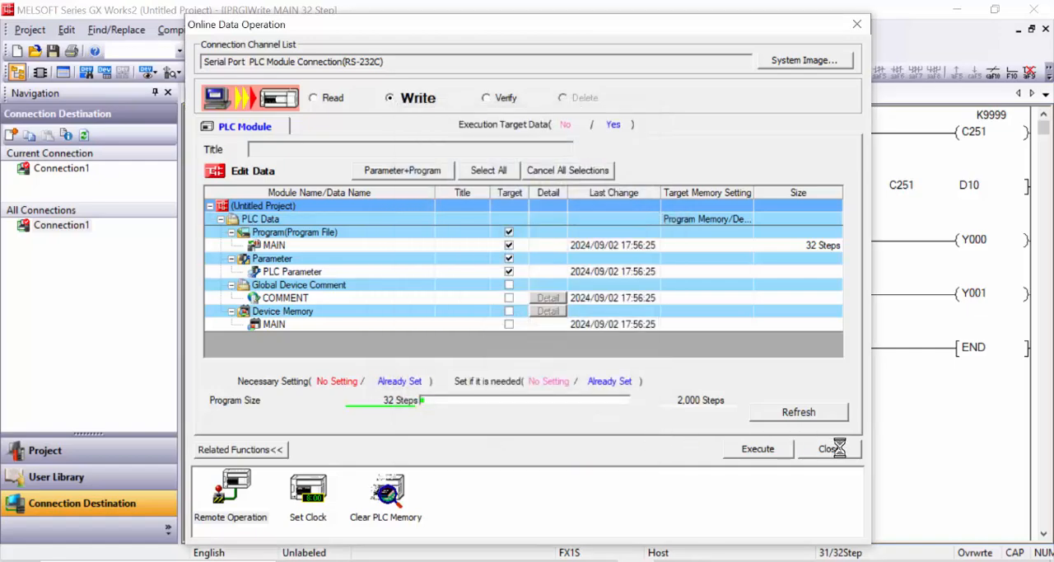
pyautogui.click(829, 448)
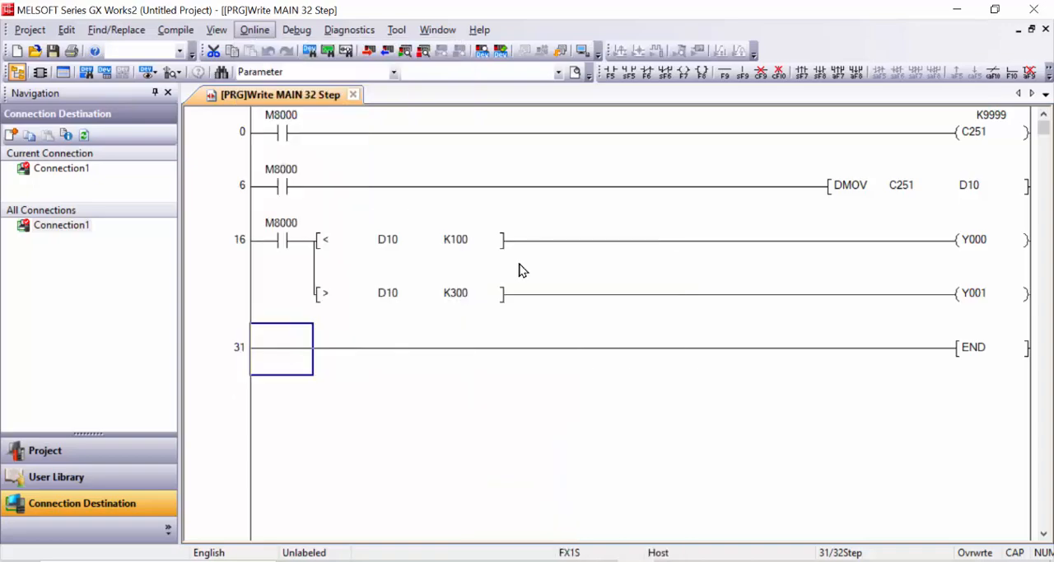
# - Start monitoring again to see C251/D10 at 2083 and Y001 energised
pyautogui.click(254, 29)
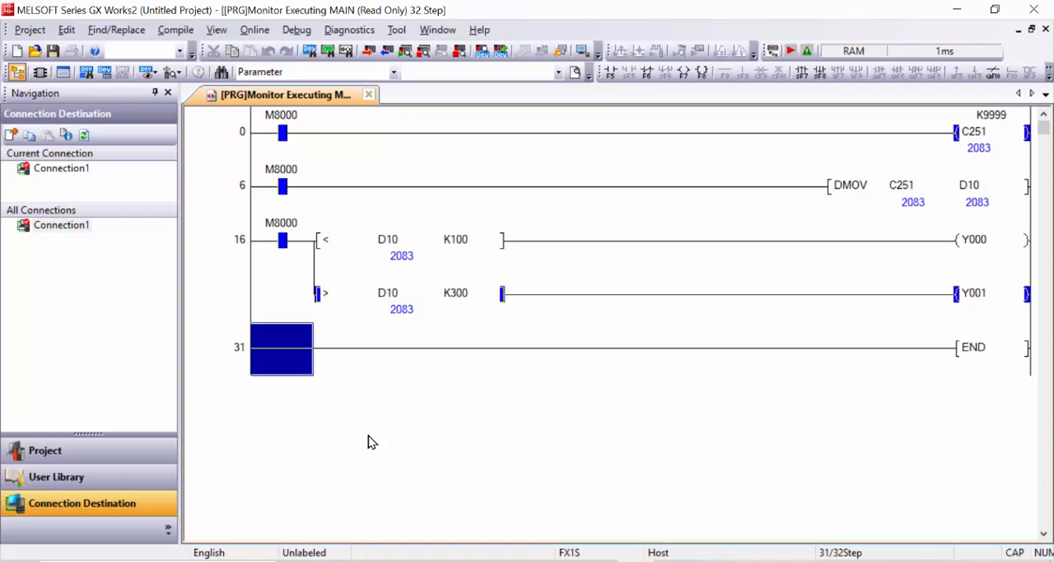
pyautogui.moveTo(379, 306)
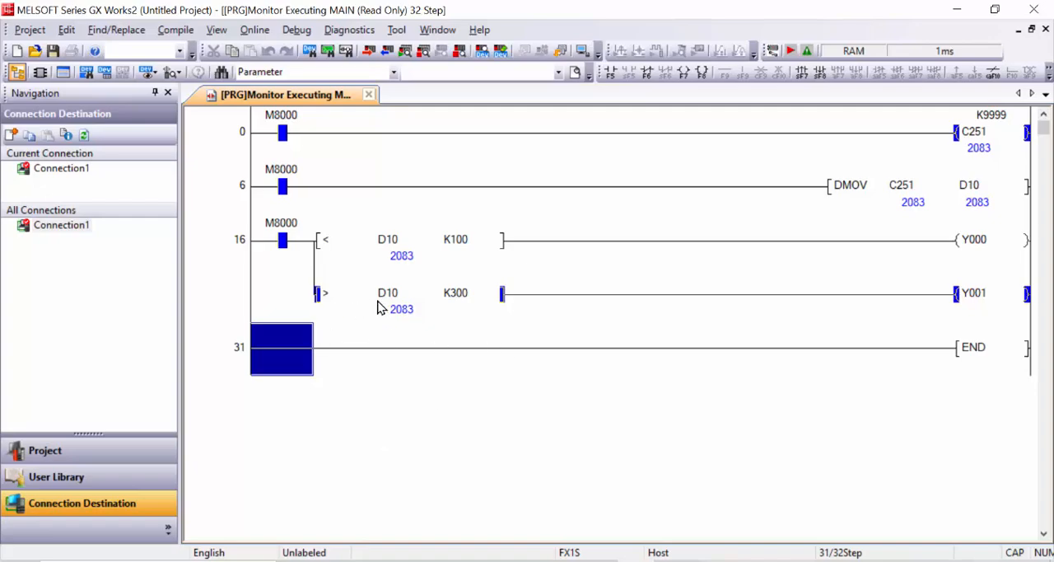
pyautogui.moveTo(418, 313)
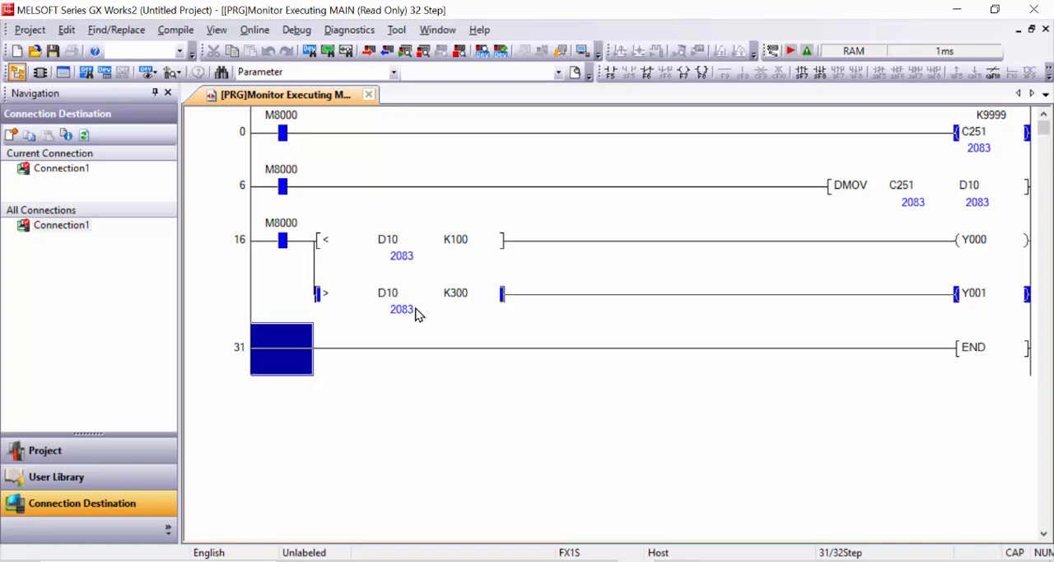
pyautogui.moveTo(437, 311)
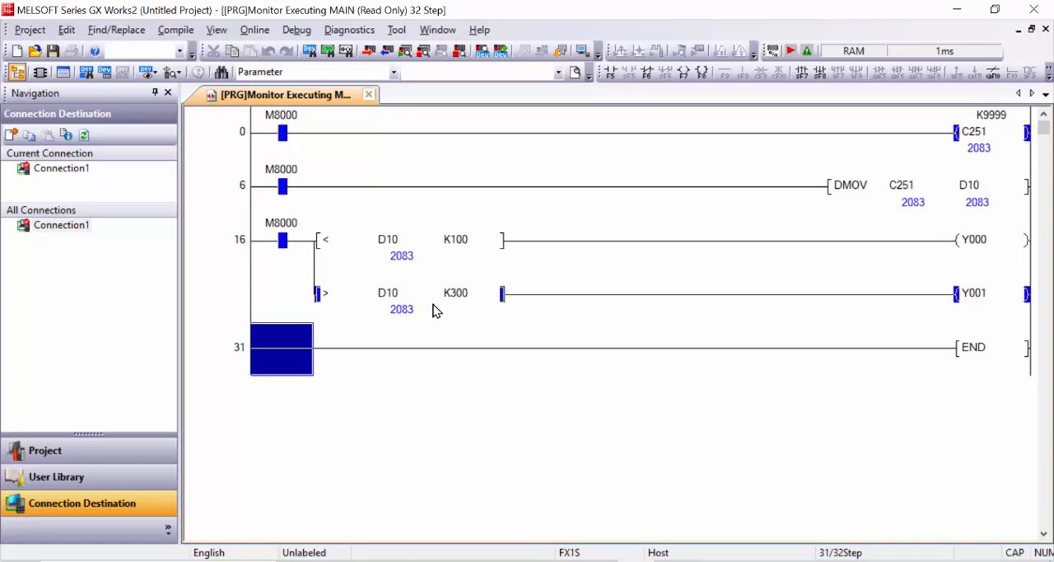
pyautogui.moveTo(986, 303)
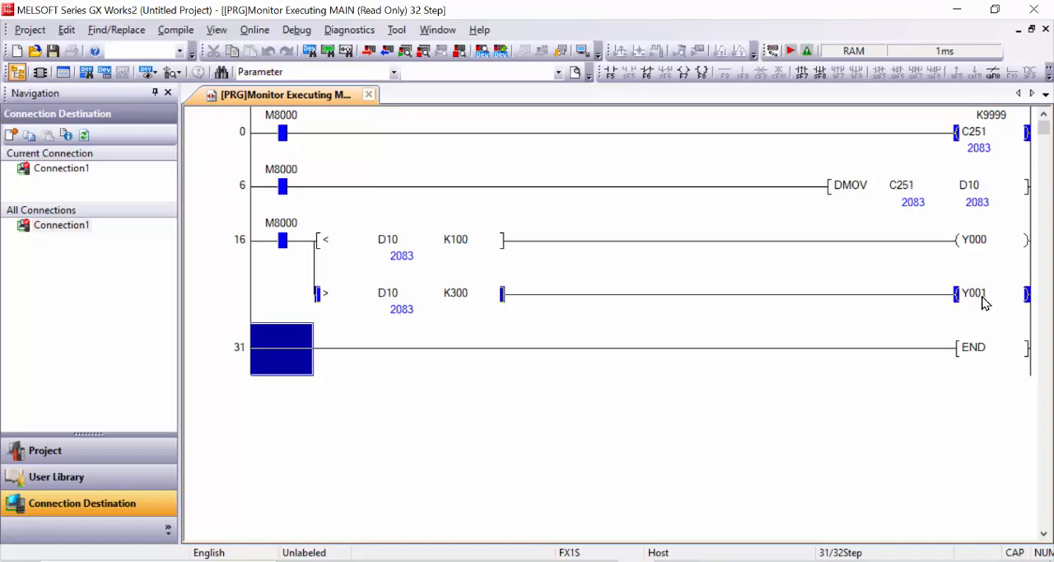
pyautogui.moveTo(959, 296)
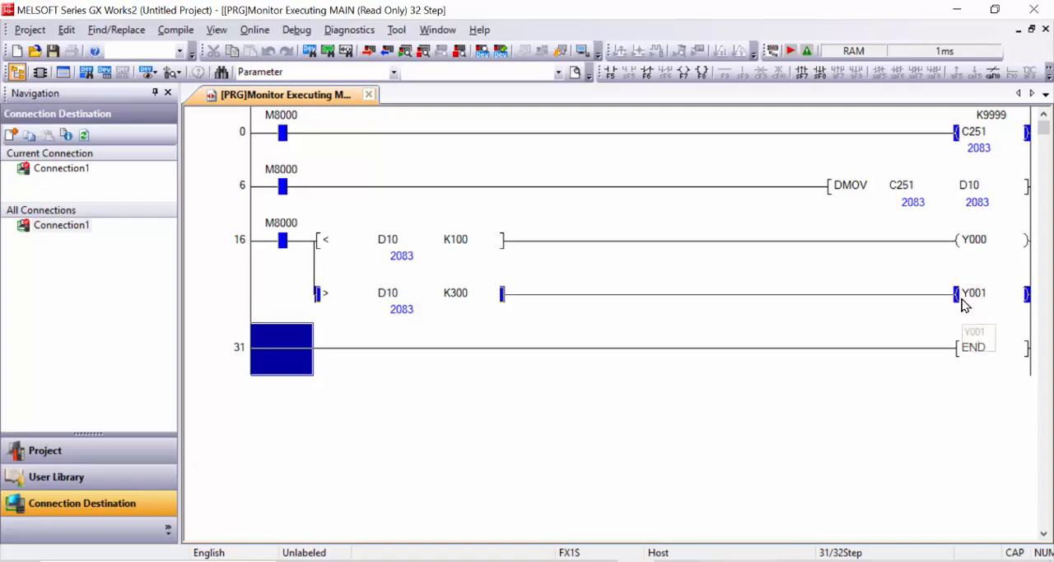
pyautogui.moveTo(412, 251)
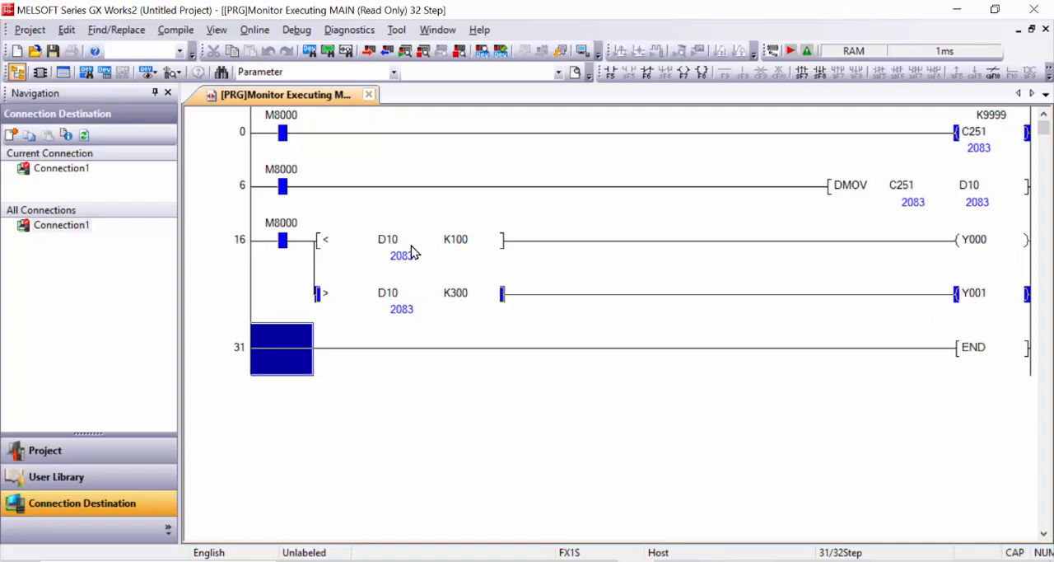
pyautogui.moveTo(375, 254)
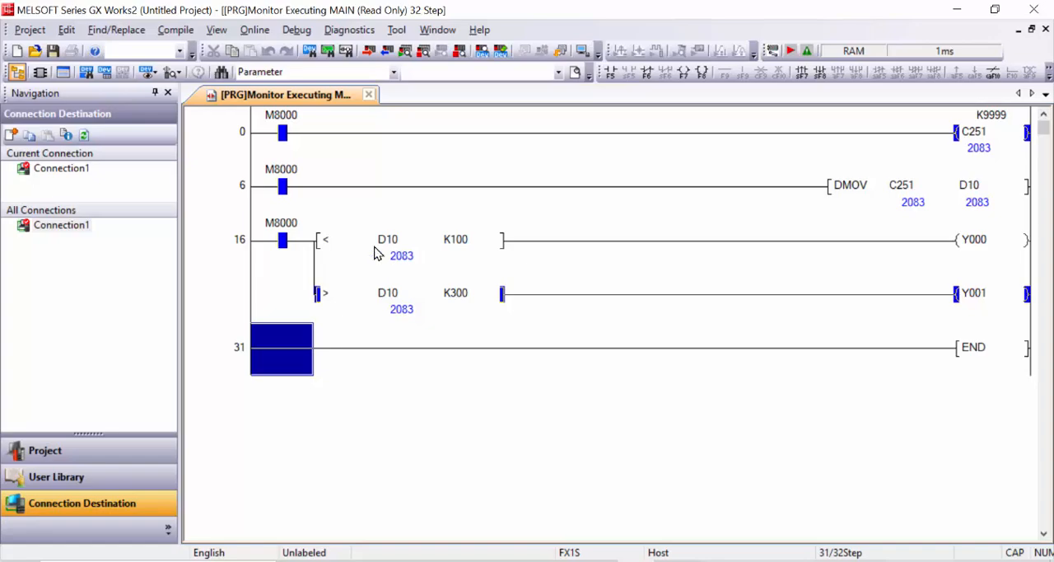
pyautogui.moveTo(346, 264)
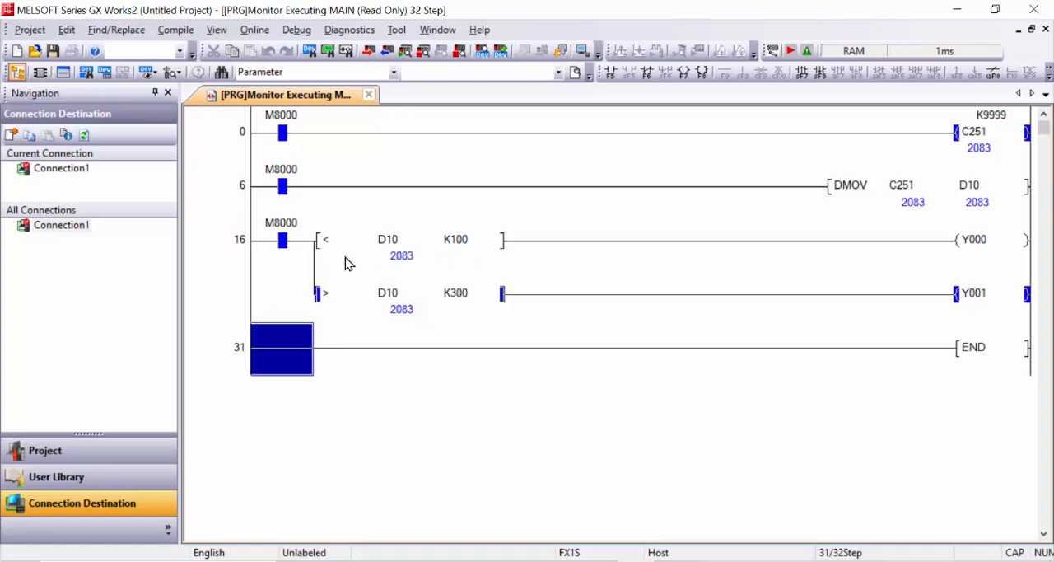
pyautogui.moveTo(474, 255)
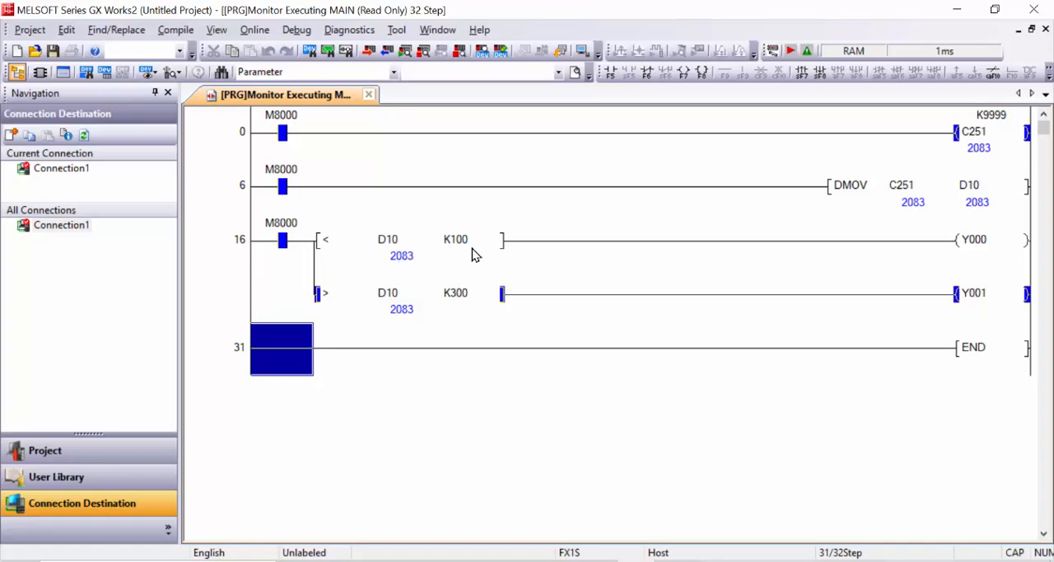
pyautogui.moveTo(830, 255)
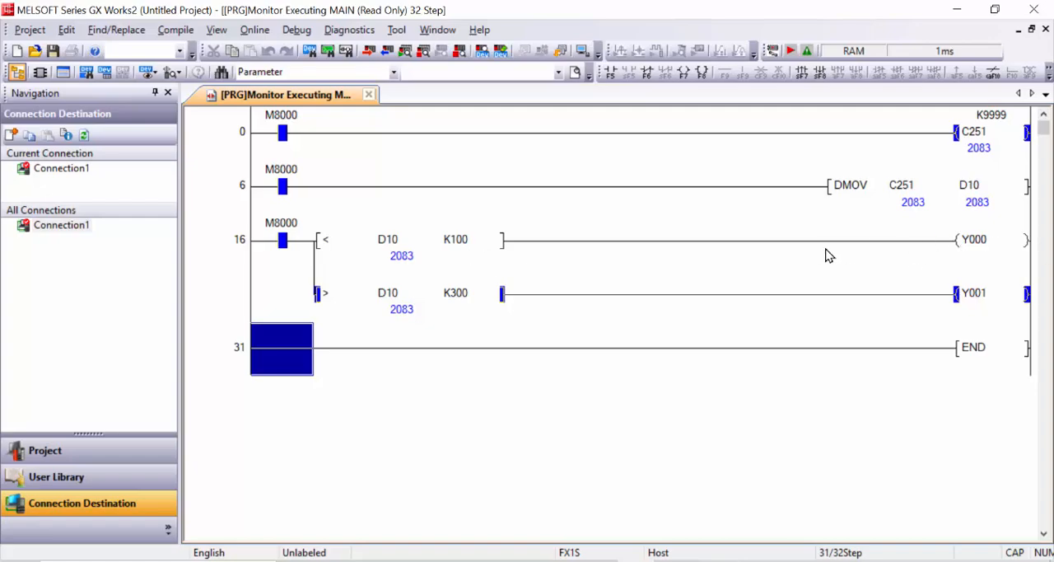
pyautogui.moveTo(839, 248)
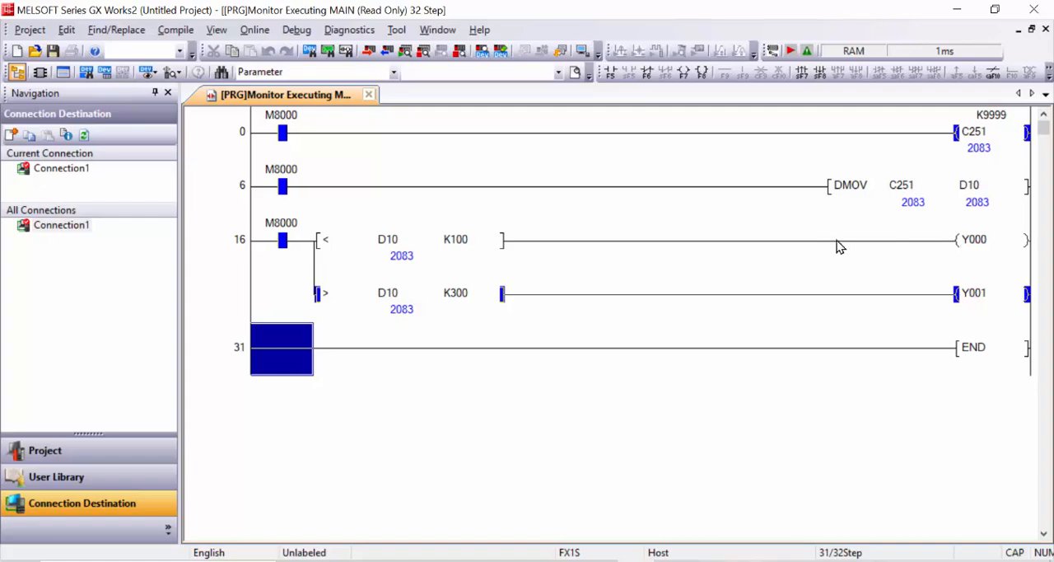